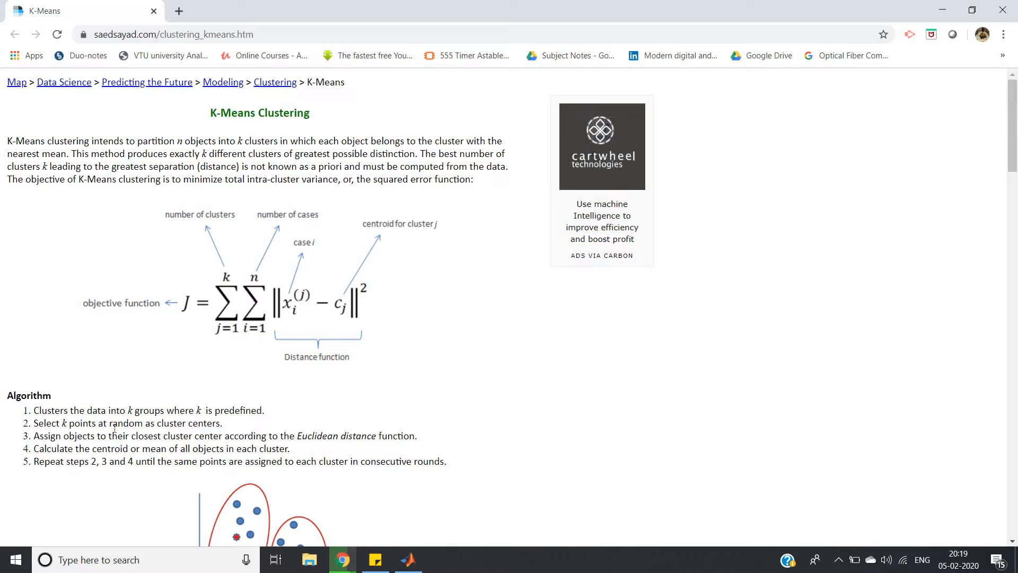
pyautogui.moveTo(47, 221)
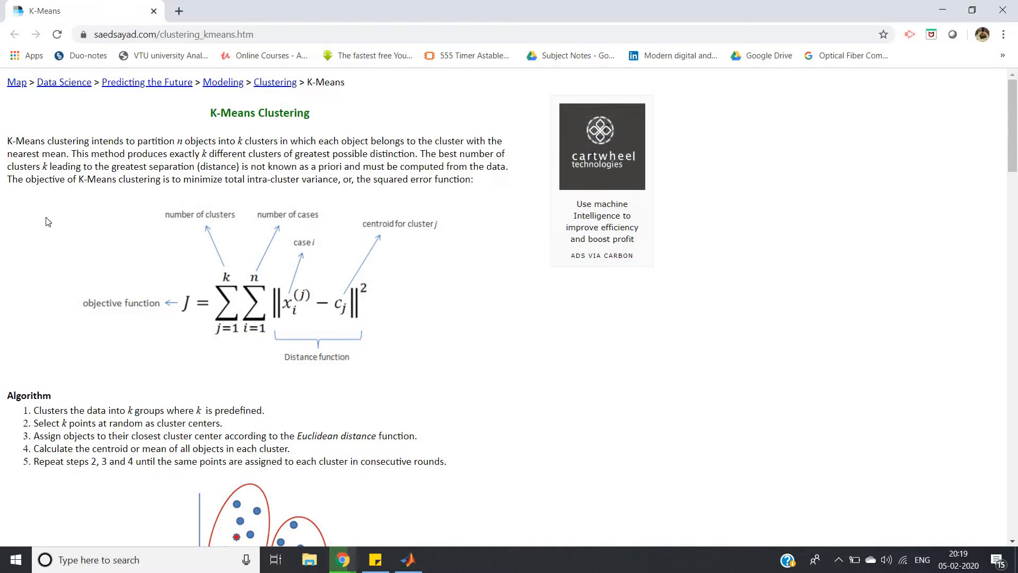
pyautogui.moveTo(257, 289)
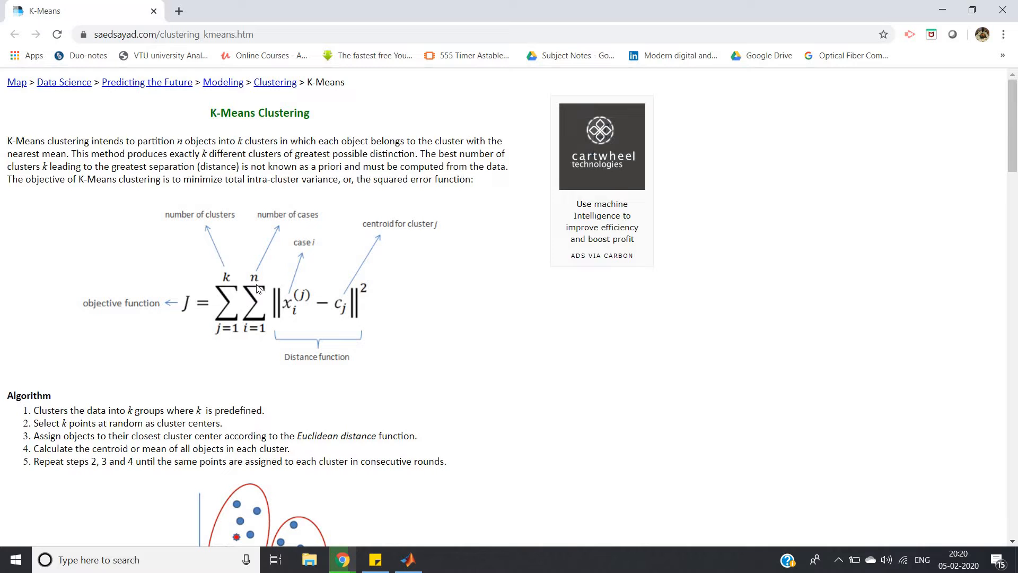
# Step: Scroll the saedsayad K-Means page to its example with 19 ages and highlight k = 2
pyautogui.scroll(-3)
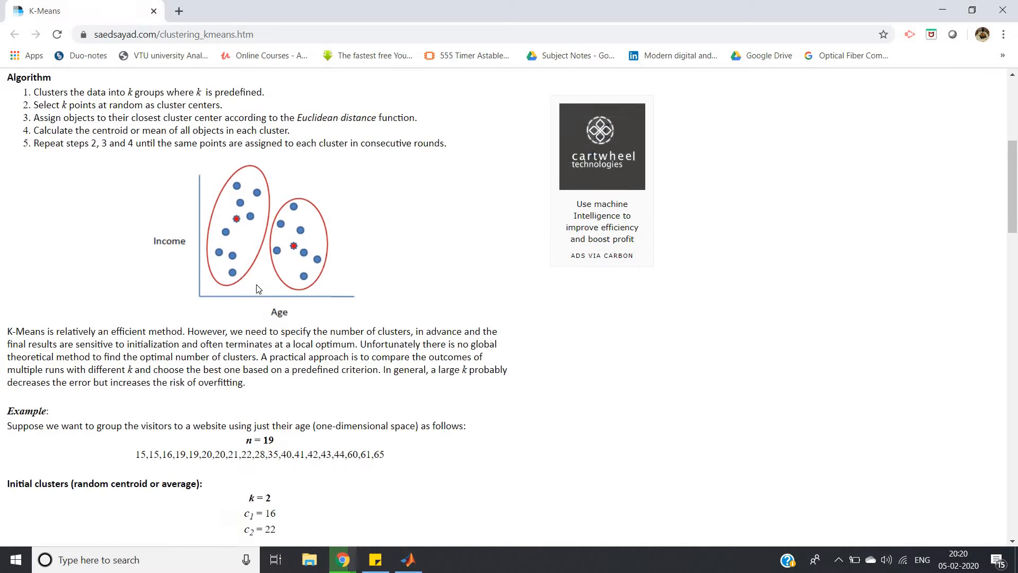
pyautogui.scroll(-3)
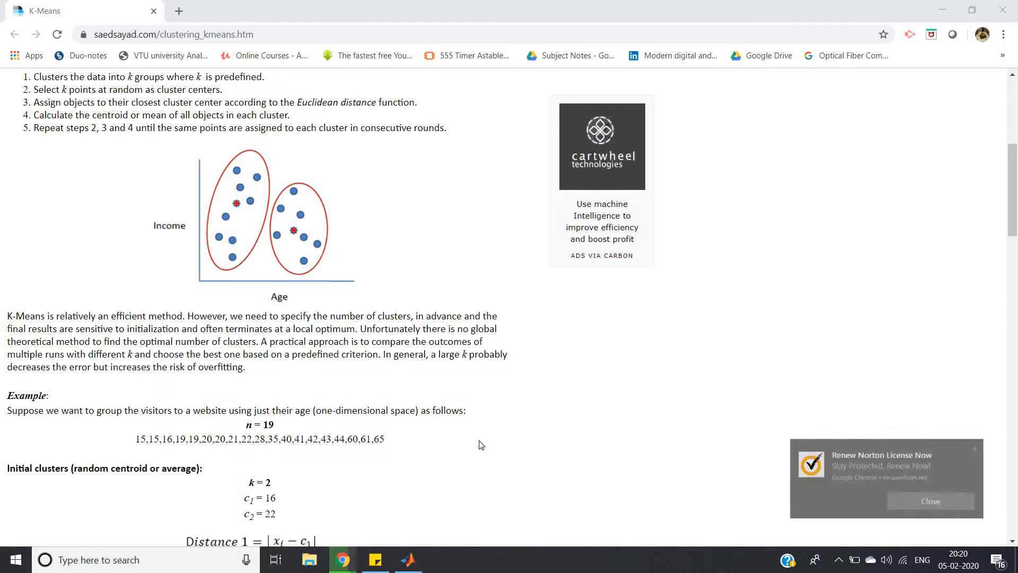
pyautogui.click(930, 501)
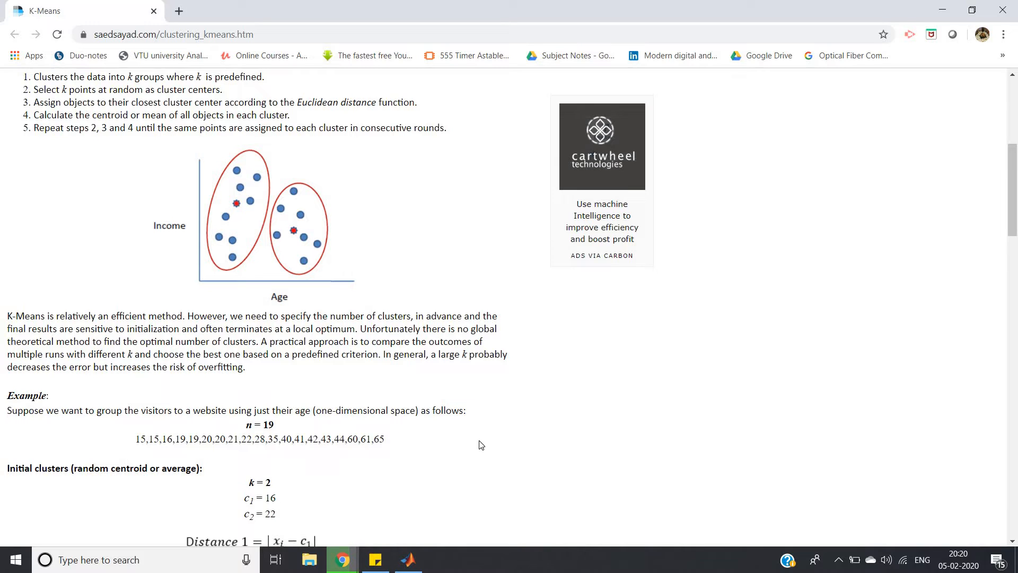
pyautogui.moveTo(303, 458)
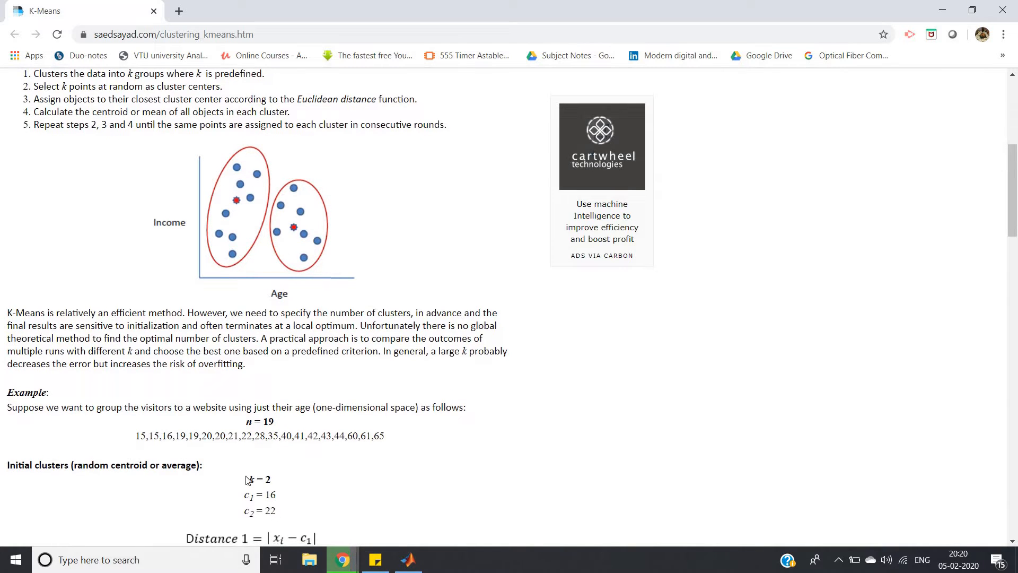
pyautogui.doubleClick(259, 479)
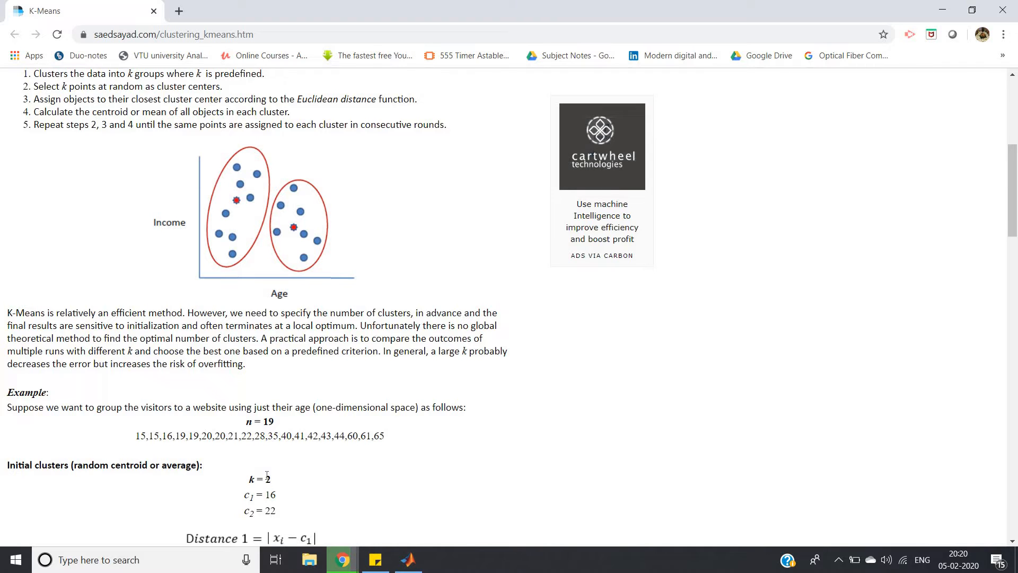
# Step: Scroll through the Iteration 1–3 tables, then switch to the MATLAB clustering script
pyautogui.scroll(-3)
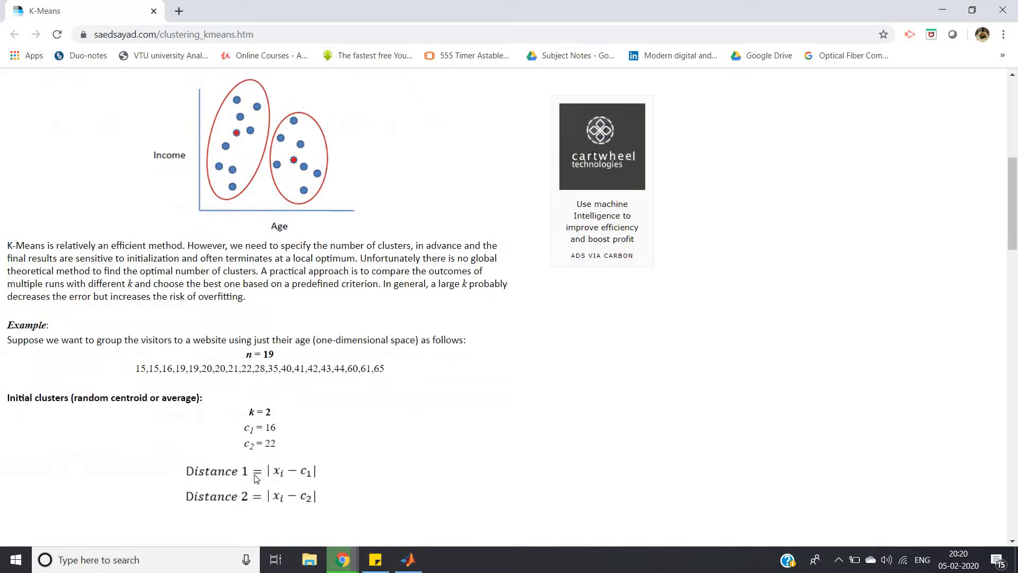
pyautogui.scroll(-3)
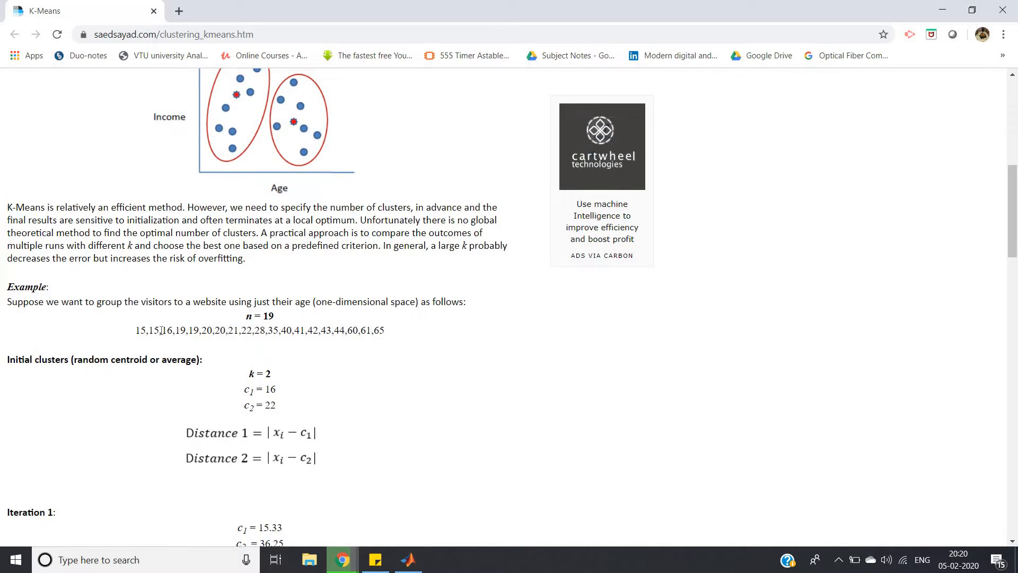
pyautogui.doubleClick(165, 331)
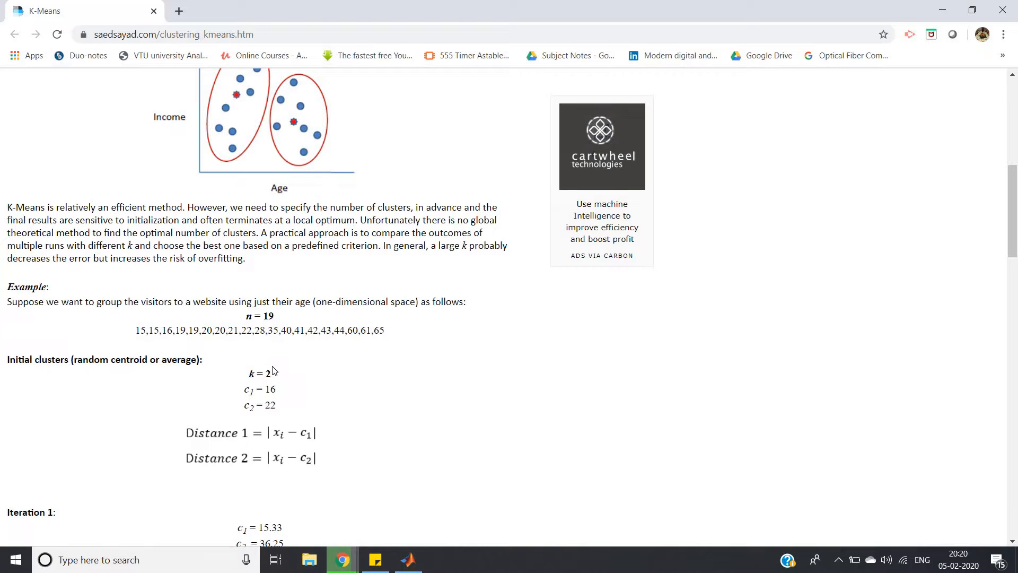
pyautogui.scroll(-3)
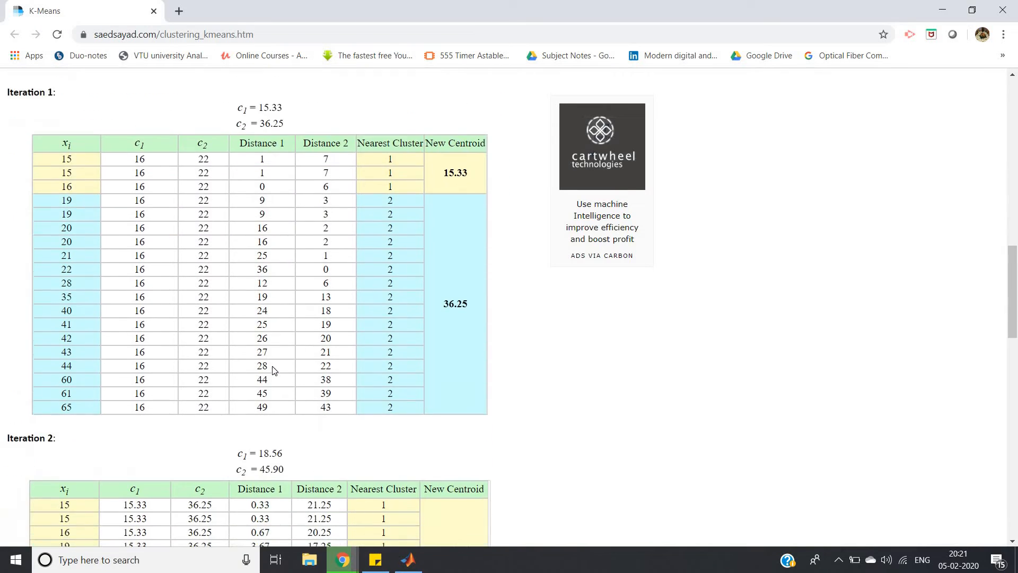
pyautogui.scroll(-3)
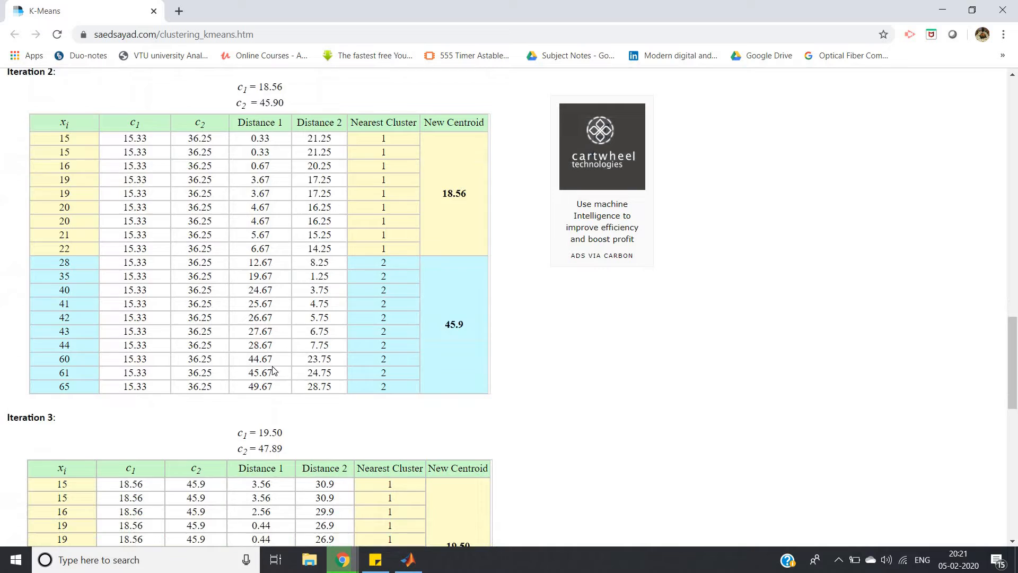
pyautogui.scroll(-3)
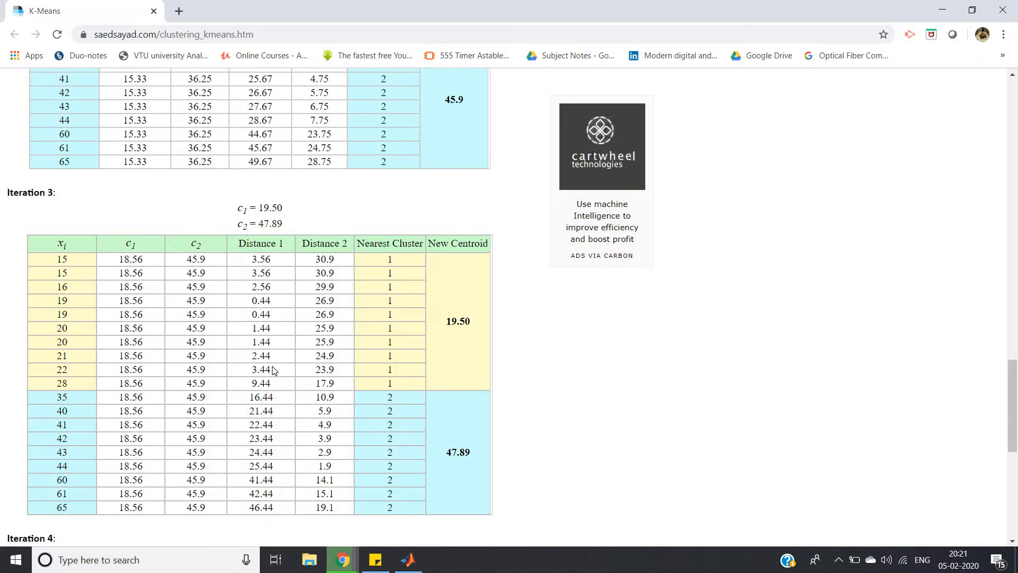
pyautogui.scroll(-3)
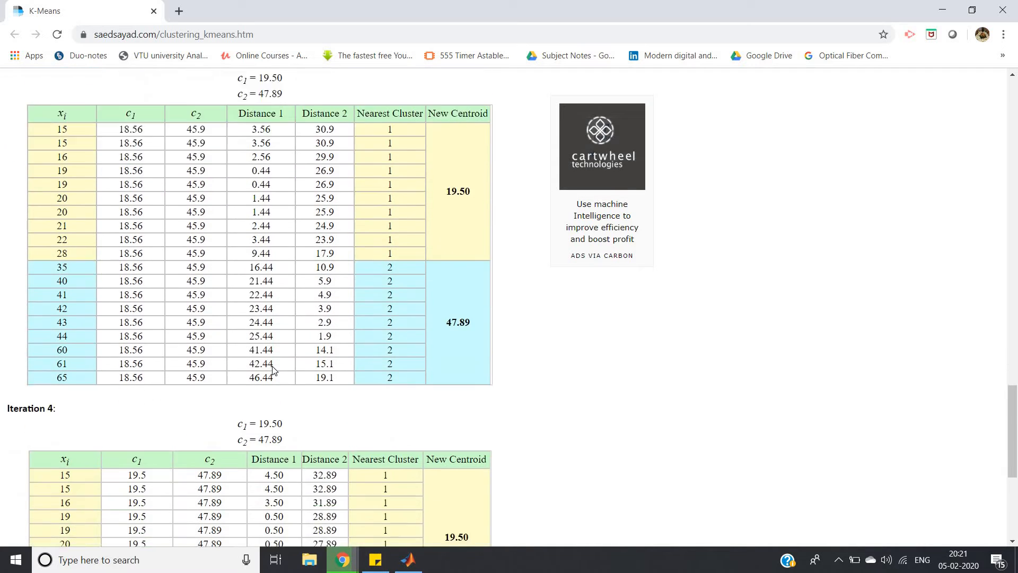
pyautogui.click(407, 559)
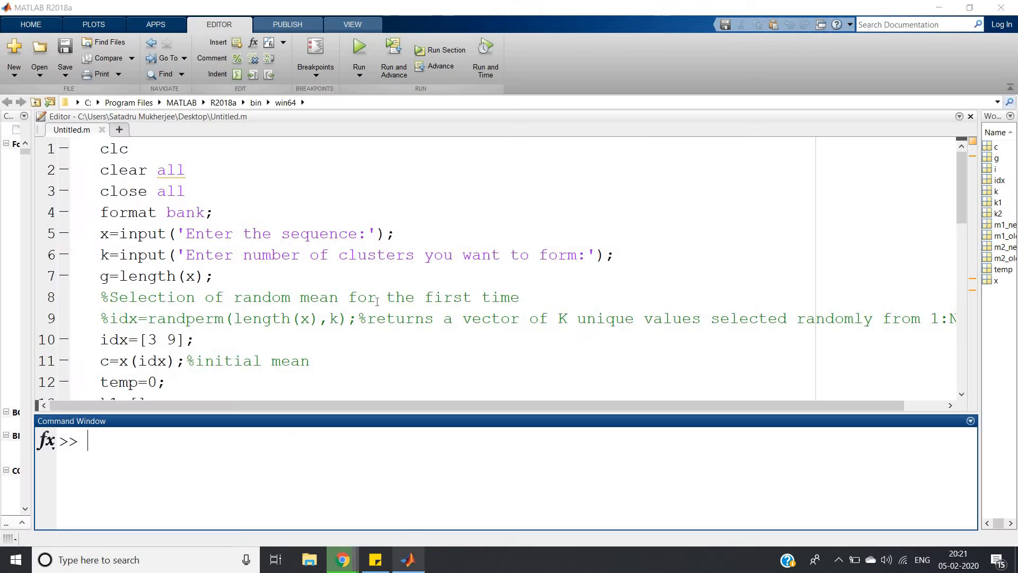
# Step: Replace the cluster-count input() prompt with k=2; and scroll through the rest of the script
pyautogui.click(375, 297)
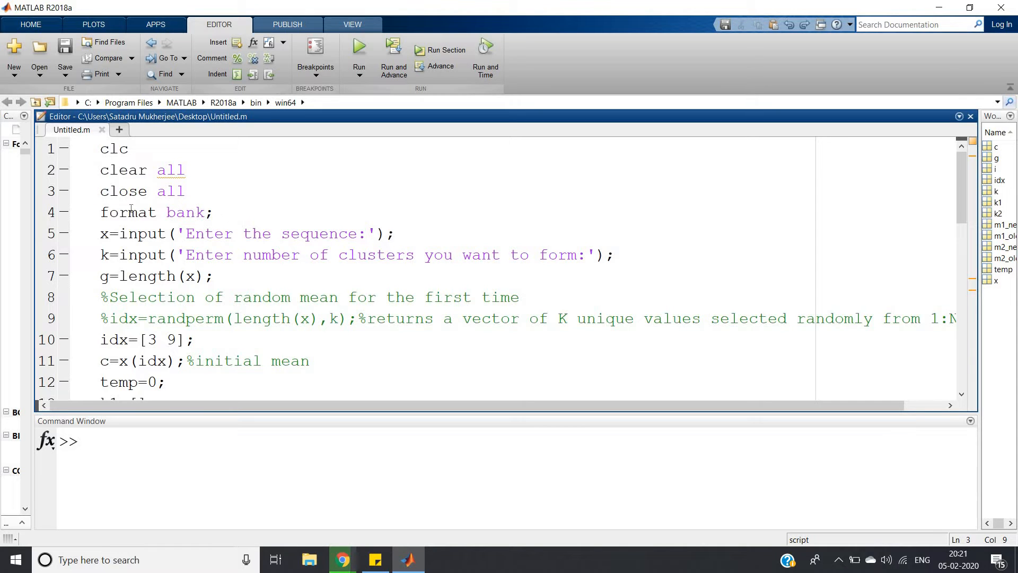
pyautogui.click(186, 212)
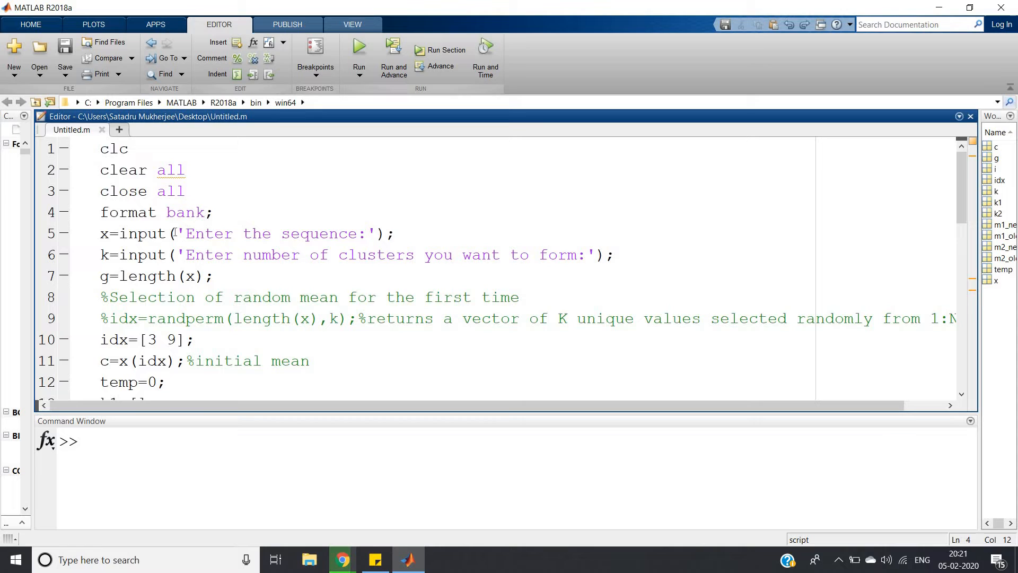
pyautogui.tripleClick(247, 234)
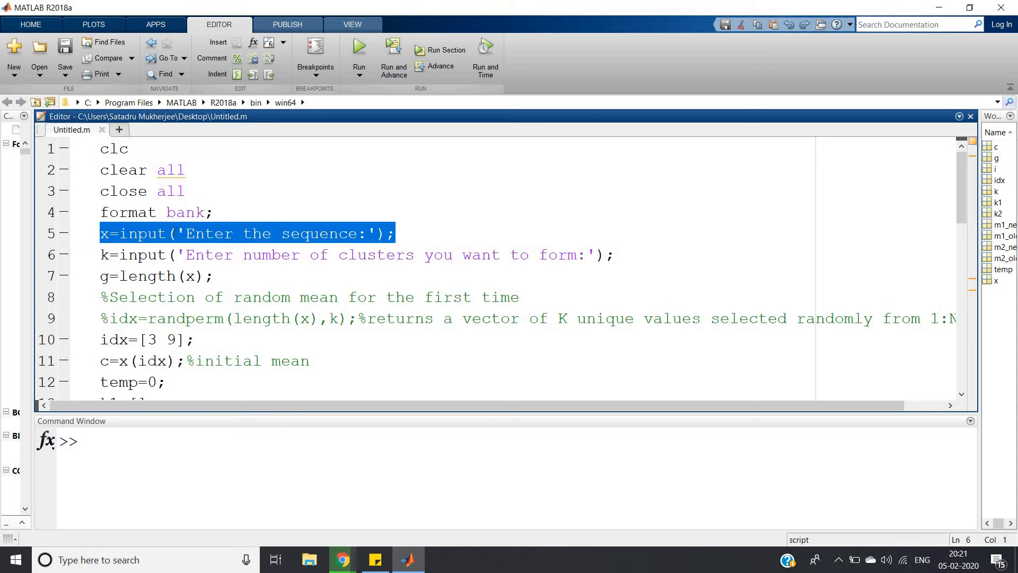
pyautogui.doubleClick(140, 255)
pyautogui.write('k=2;')
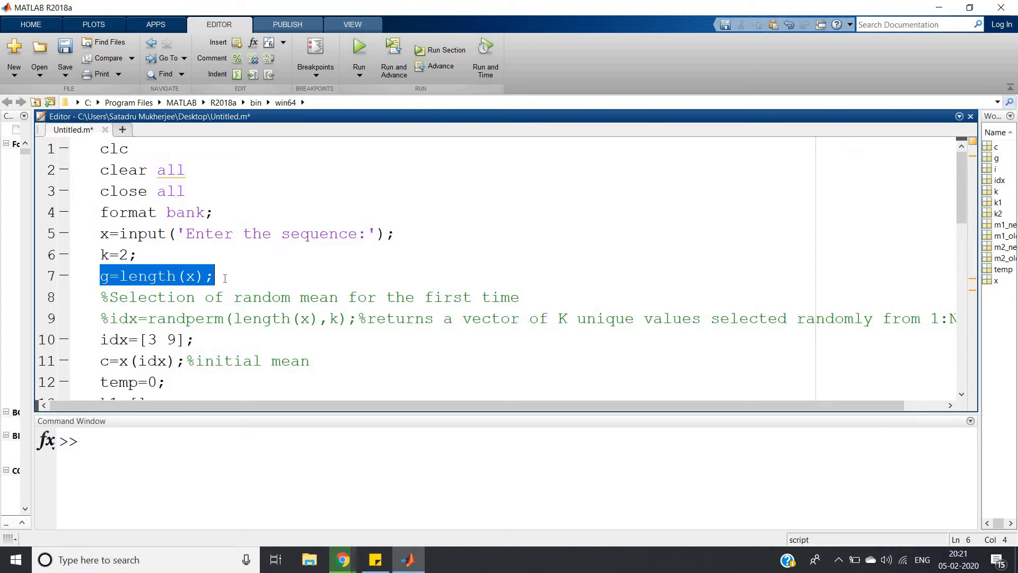
pyautogui.scroll(-3)
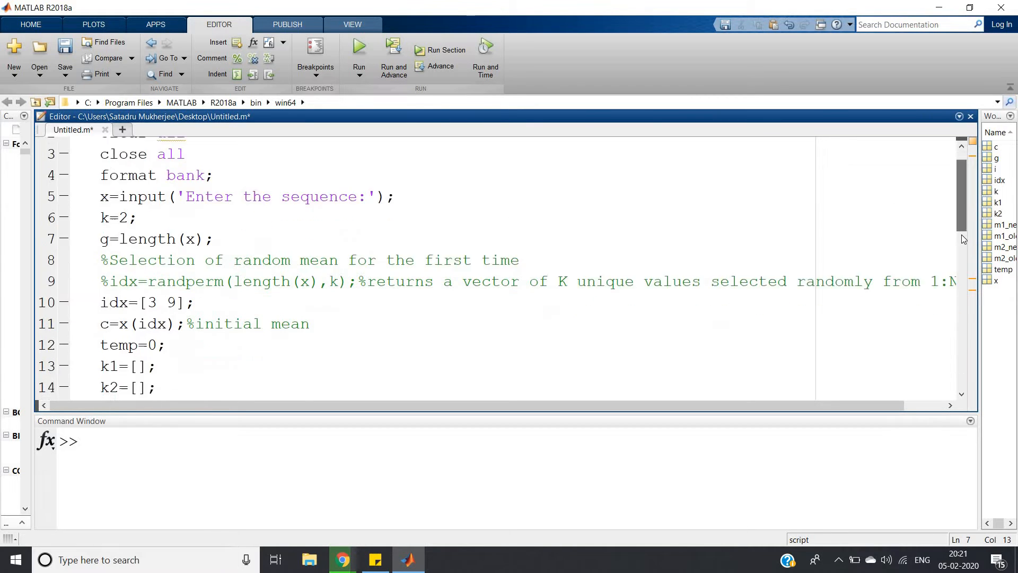
pyautogui.scroll(-3)
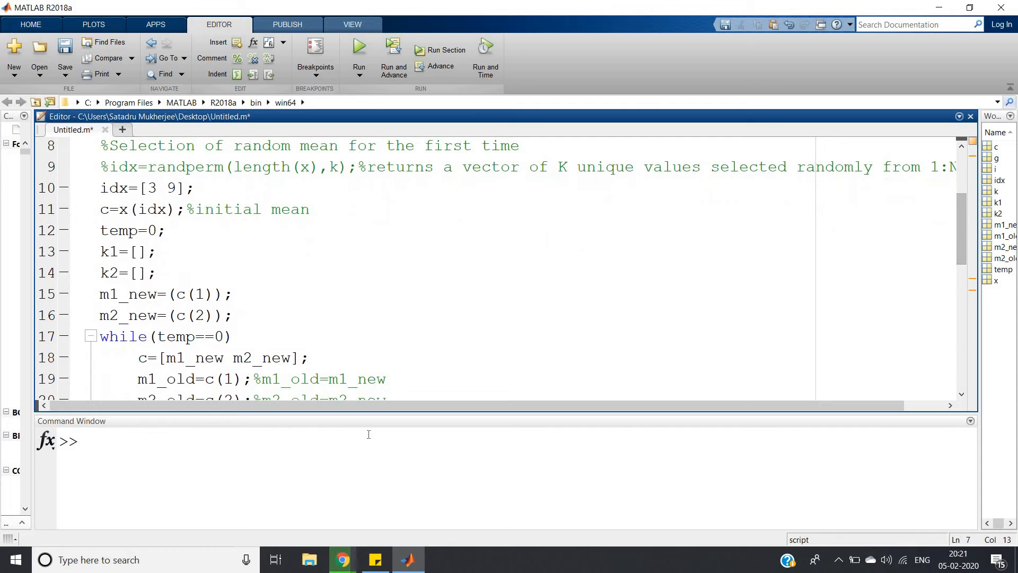
pyautogui.moveTo(347, 552)
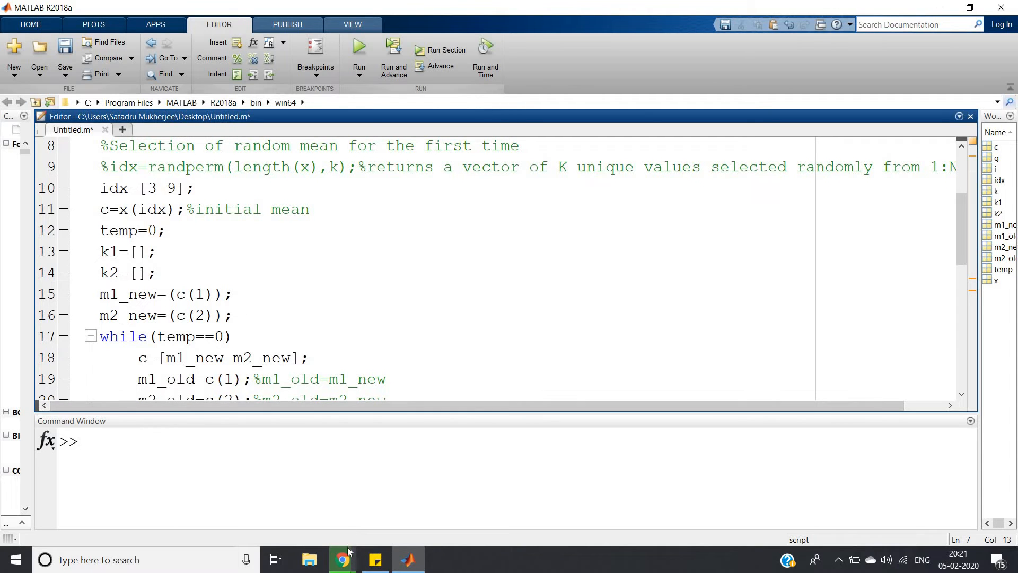
pyautogui.moveTo(341, 559)
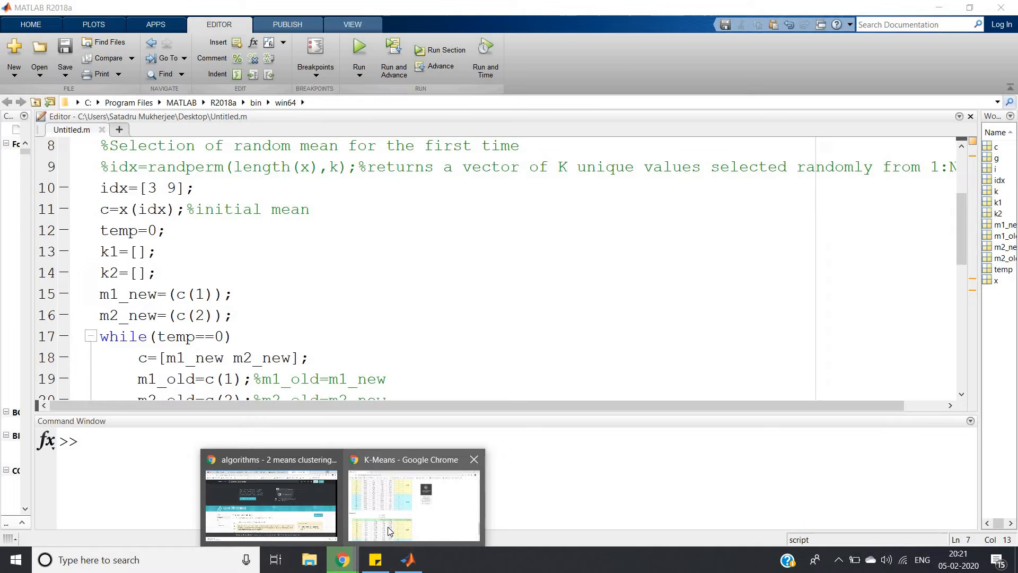
# Step: Recheck the tutorial's initial centroids 16 and 22, then return to the MATLAB script
pyautogui.click(413, 507)
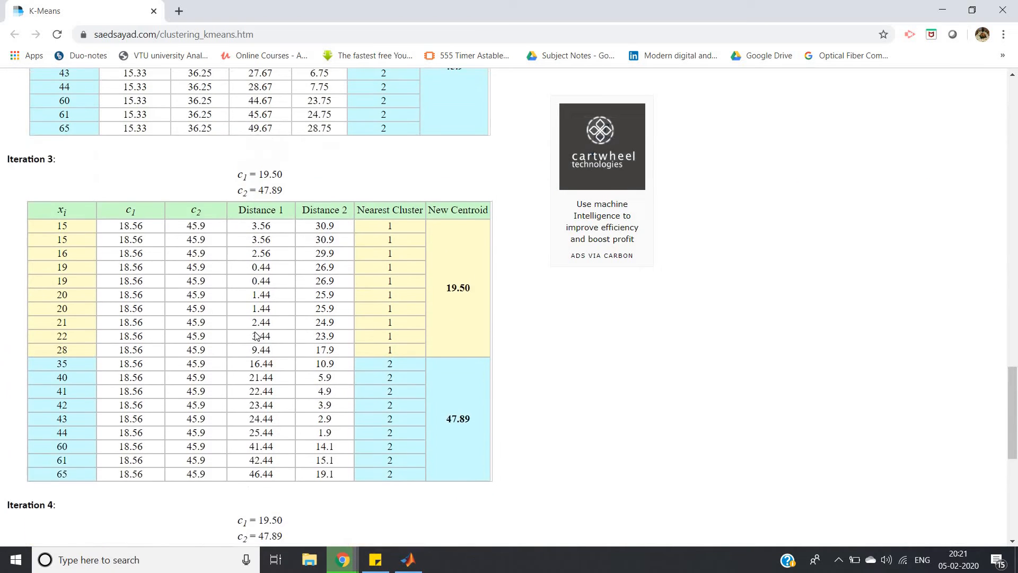
pyautogui.scroll(3)
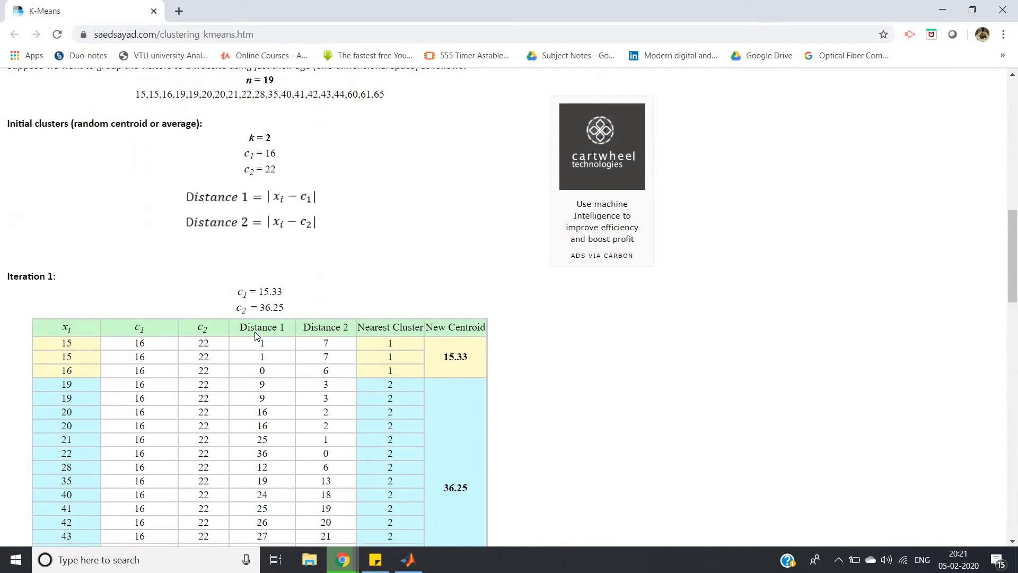
pyautogui.scroll(3)
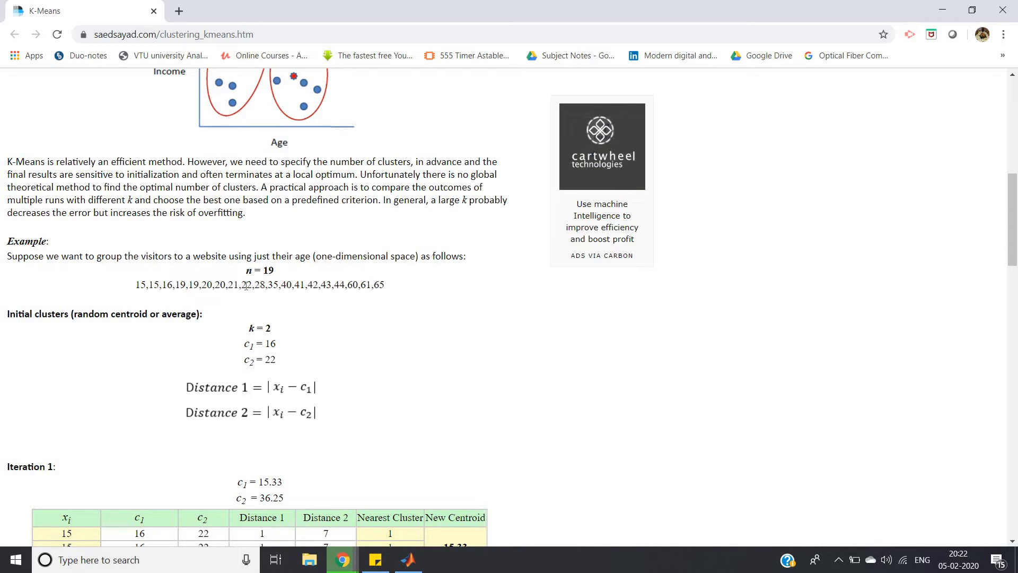
pyautogui.moveTo(236, 299)
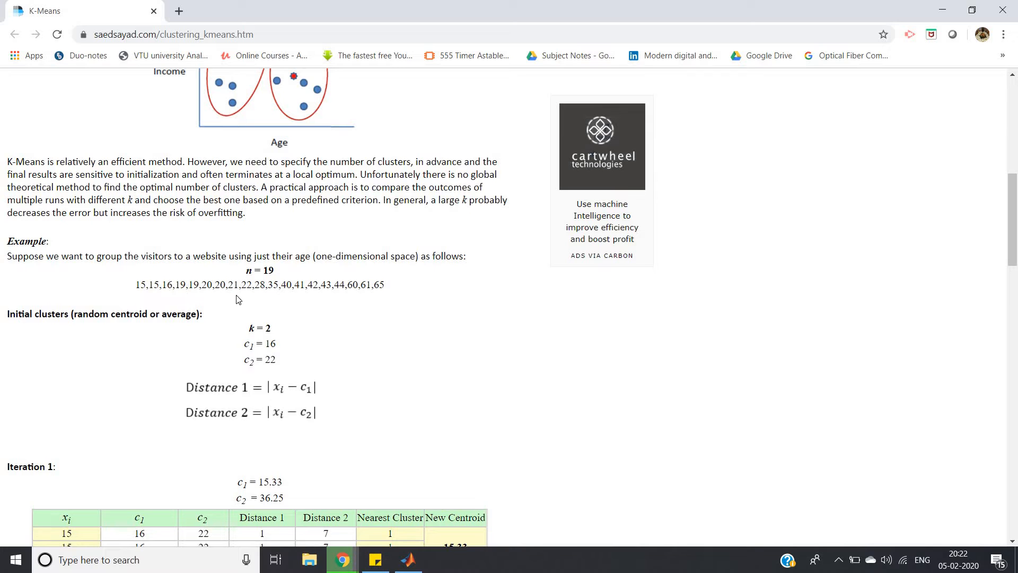
pyautogui.moveTo(317, 406)
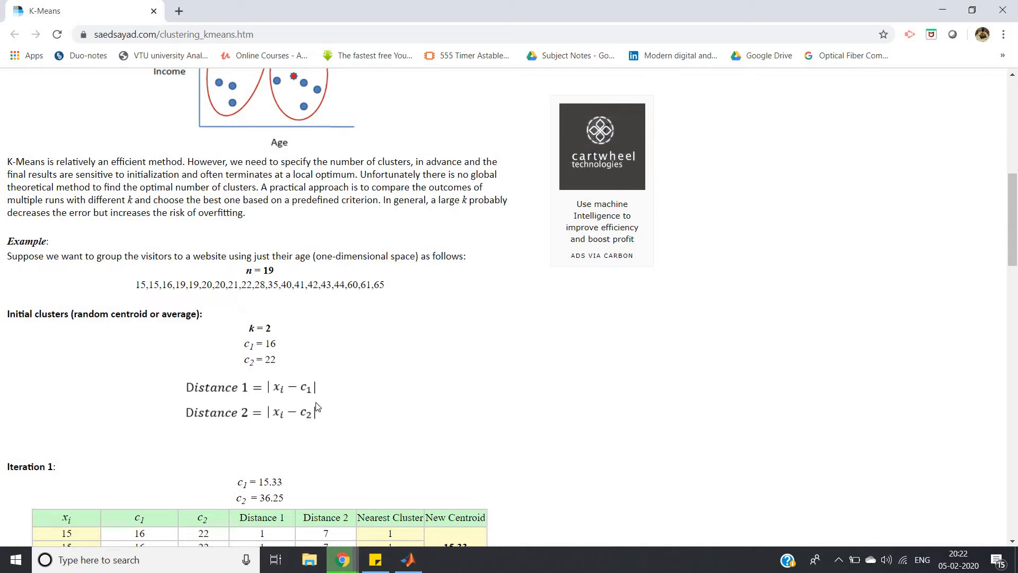
pyautogui.click(407, 560)
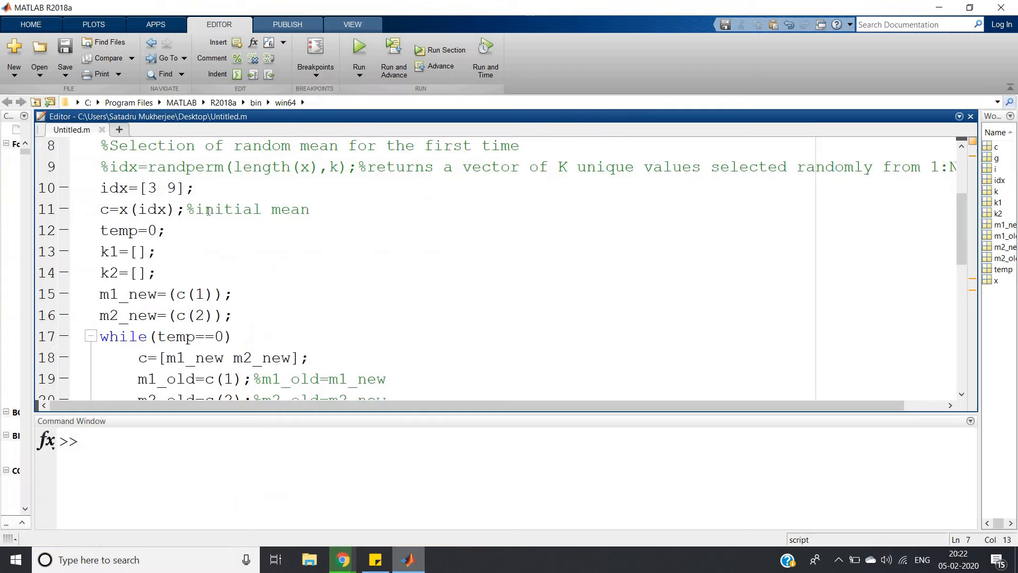
pyautogui.doubleClick(109, 188)
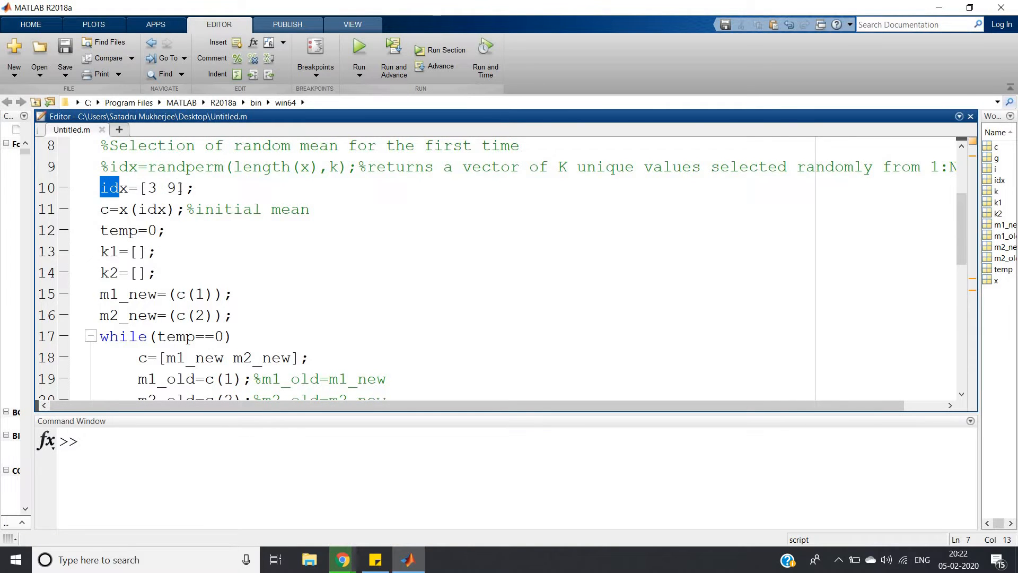
pyautogui.click(100, 209)
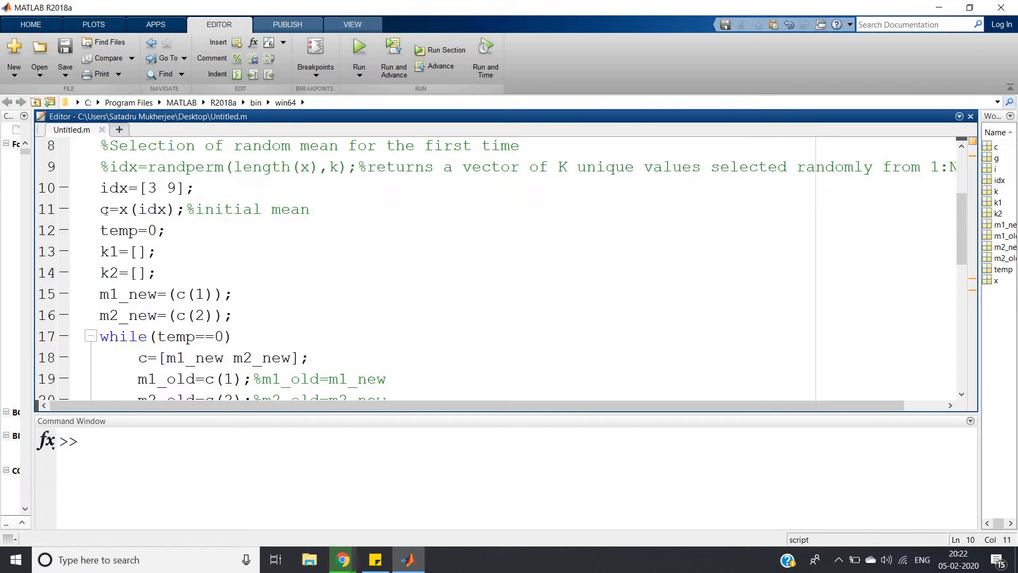
pyautogui.doubleClick(137, 209)
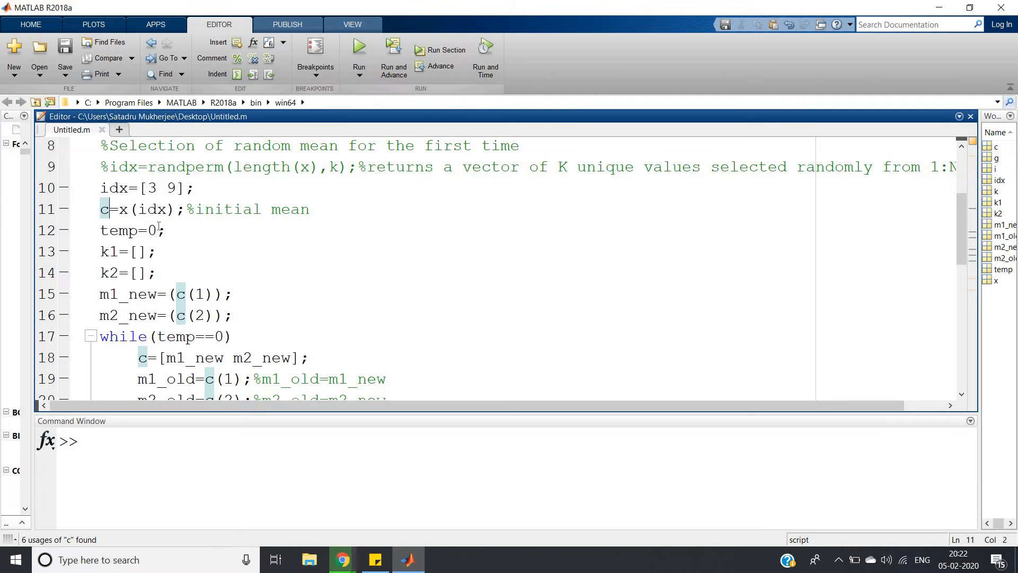
pyautogui.doubleClick(132, 230)
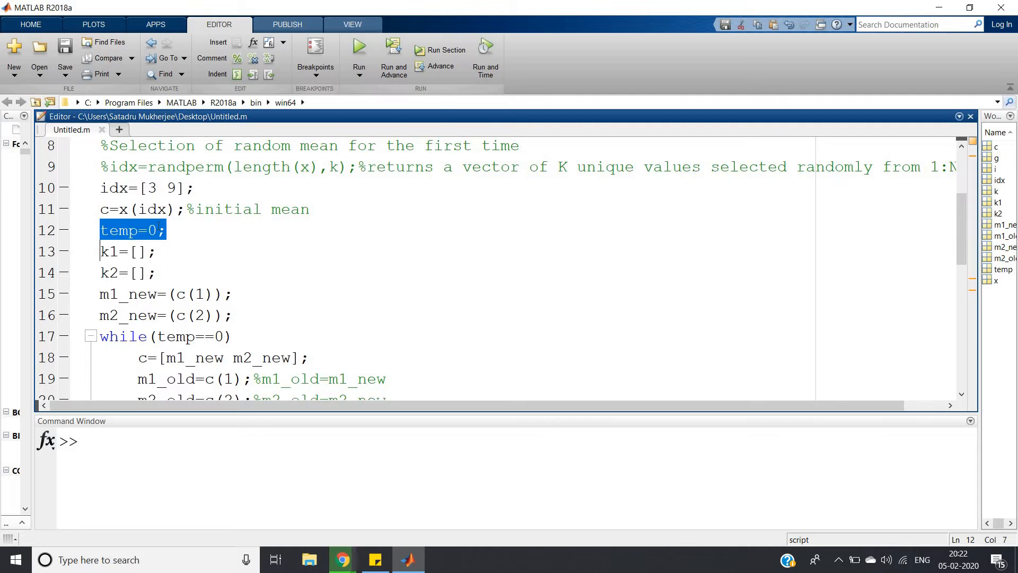
pyautogui.click(175, 230)
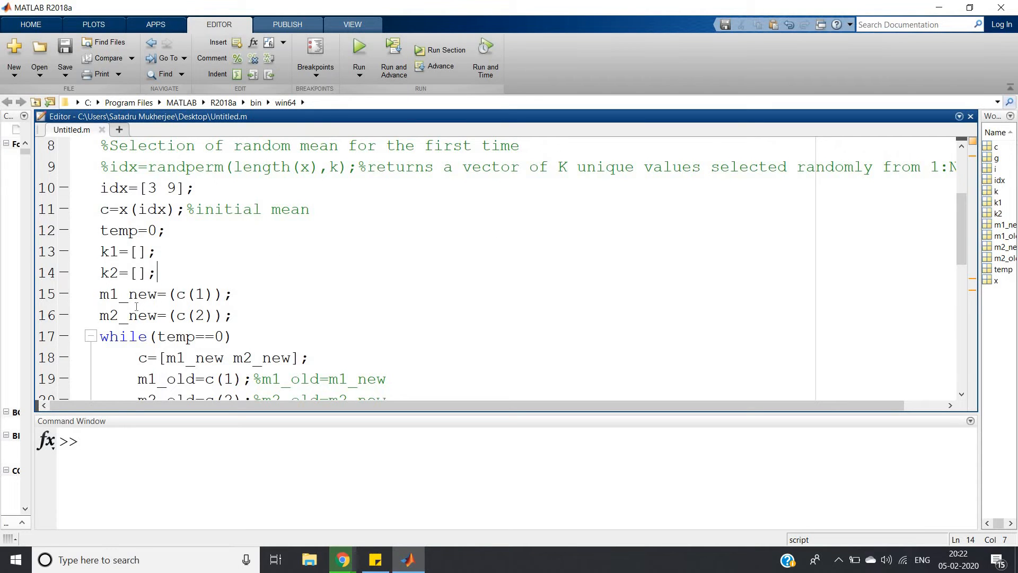
pyautogui.doubleClick(165, 293)
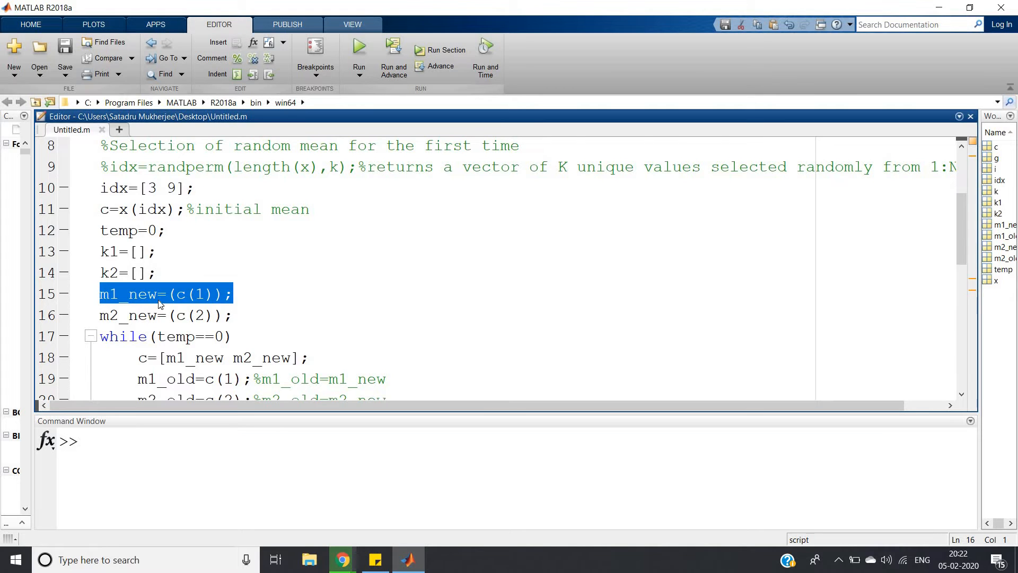
pyautogui.click(134, 294)
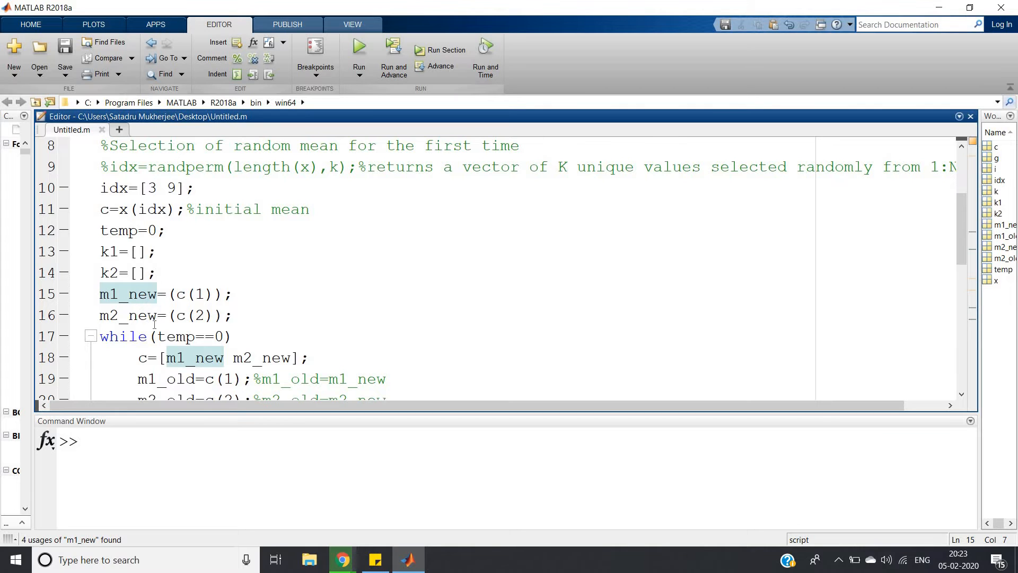
pyautogui.click(160, 294)
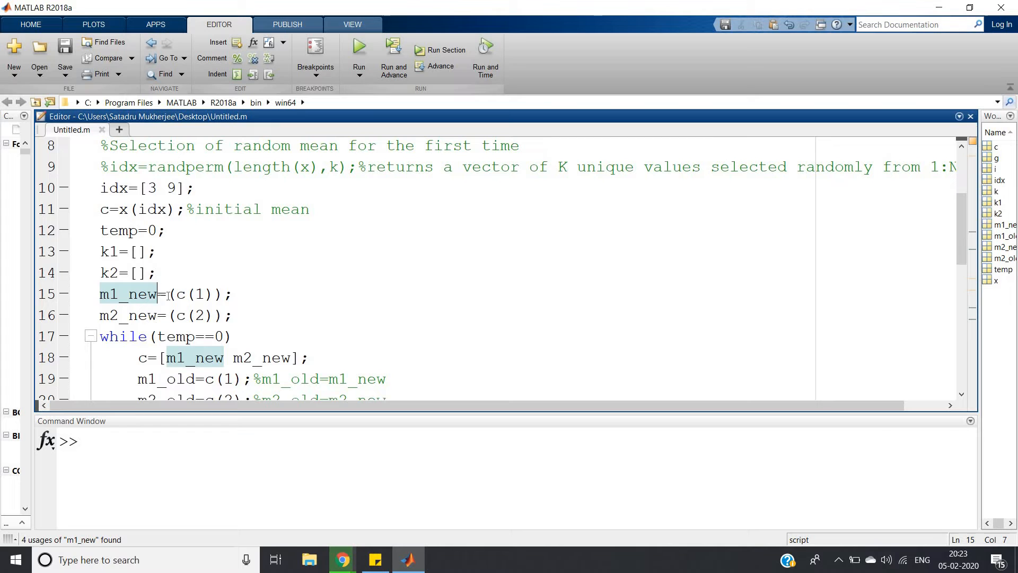
pyautogui.tripleClick(166, 294)
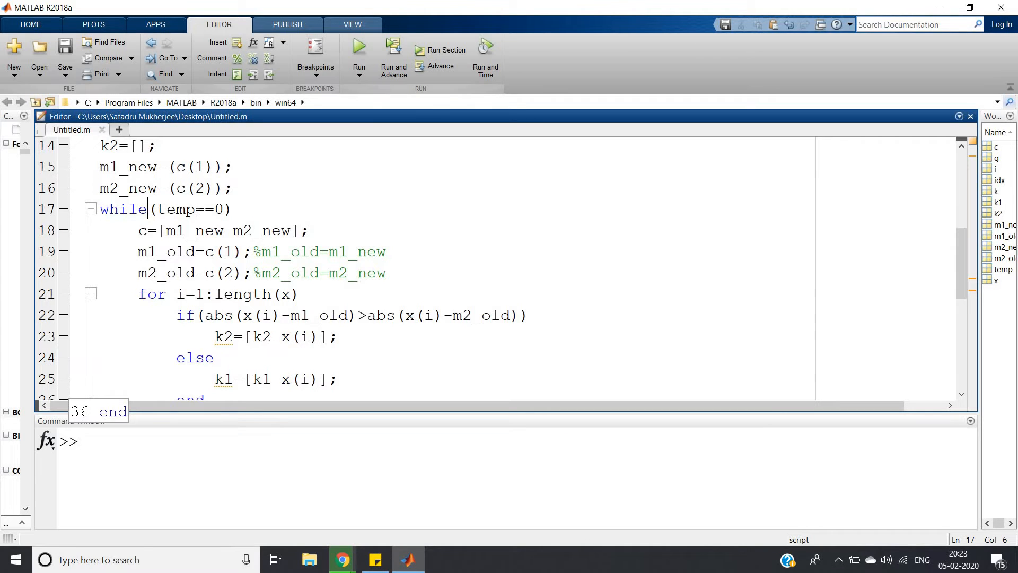
pyautogui.doubleClick(175, 209)
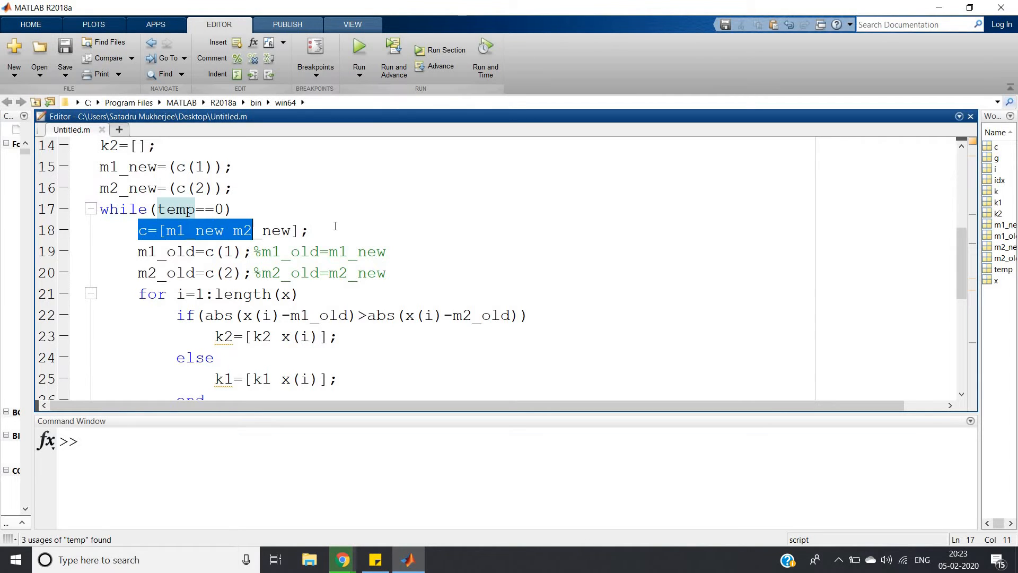
pyautogui.click(311, 230)
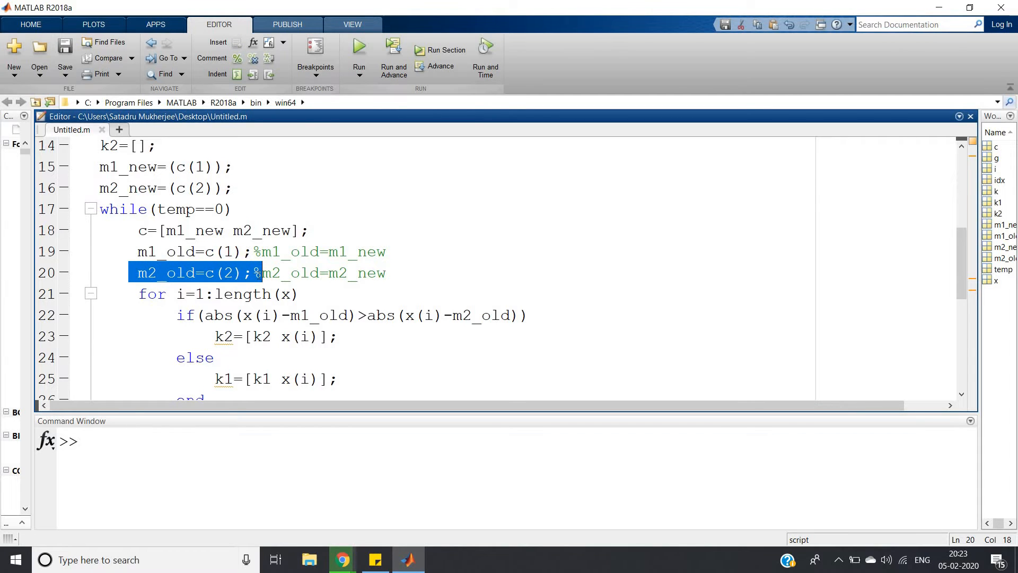
pyautogui.click(238, 263)
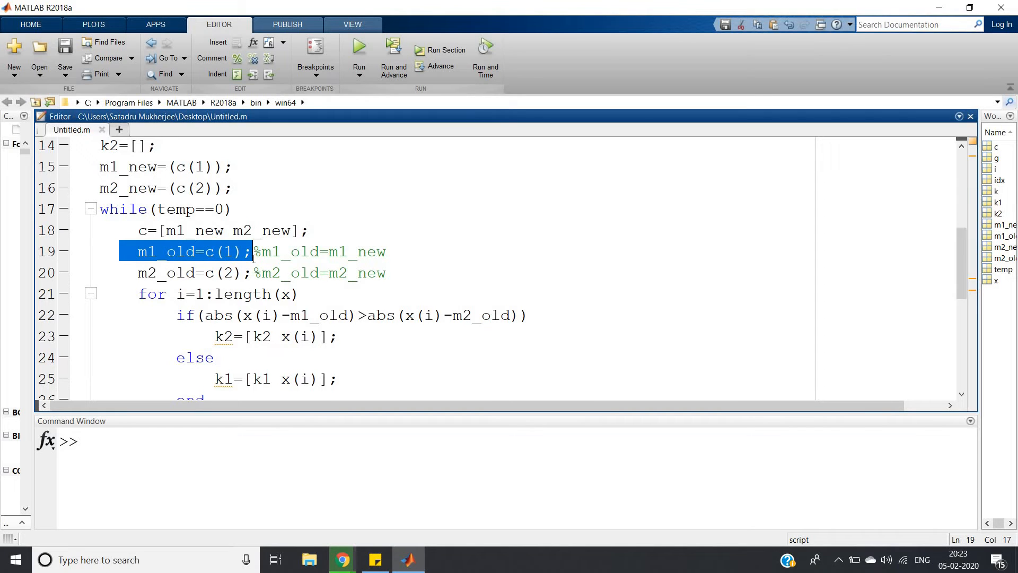
pyautogui.click(303, 252)
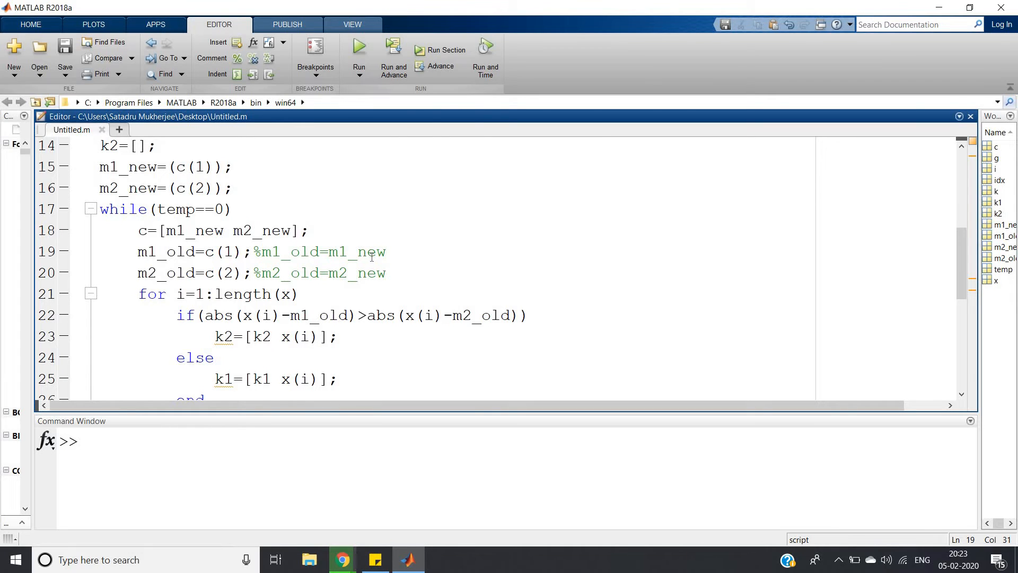
pyautogui.doubleClick(181, 252)
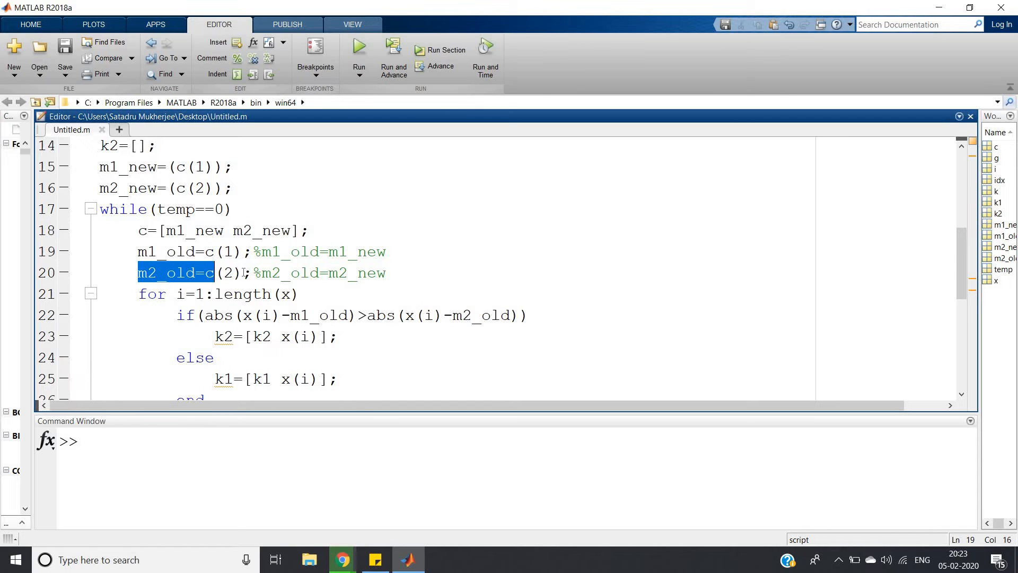
pyautogui.scroll(-3)
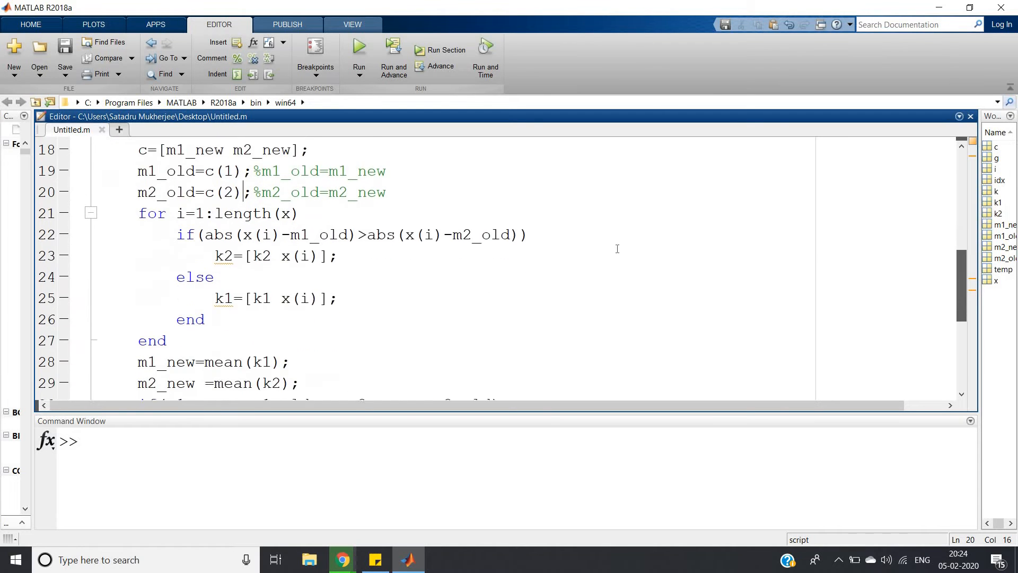
pyautogui.scroll(-3)
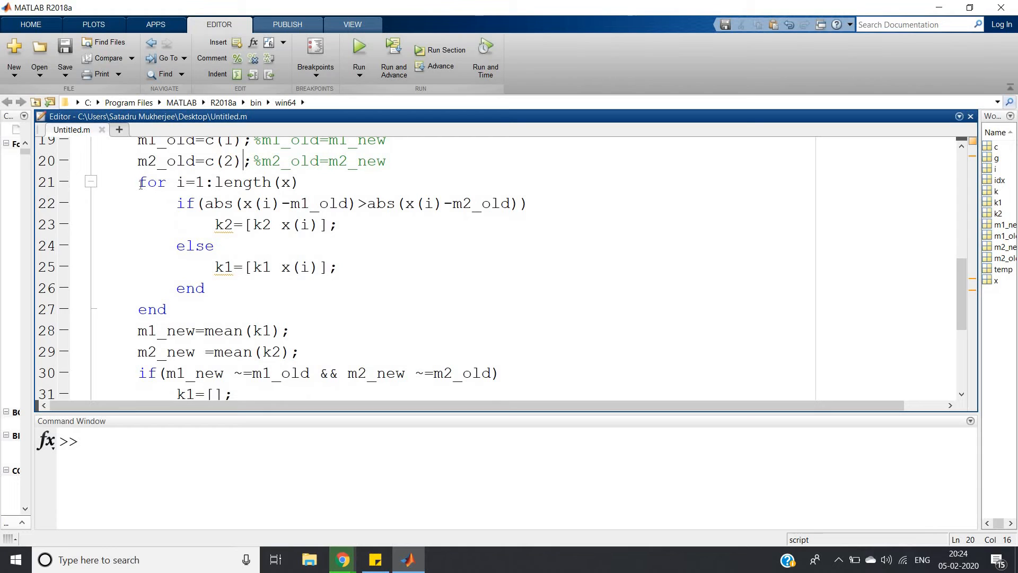
pyautogui.doubleClick(151, 181)
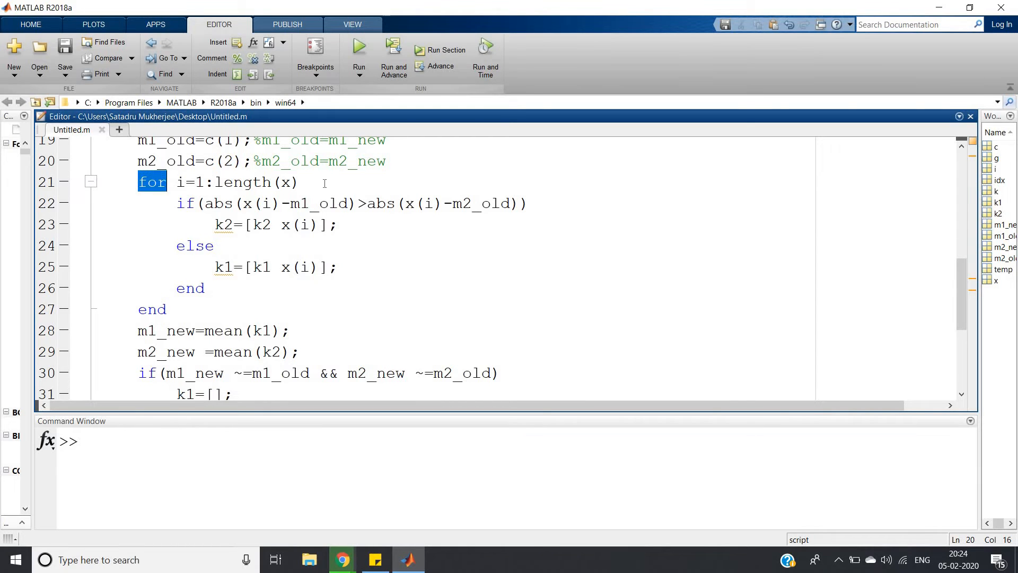
pyautogui.click(299, 183)
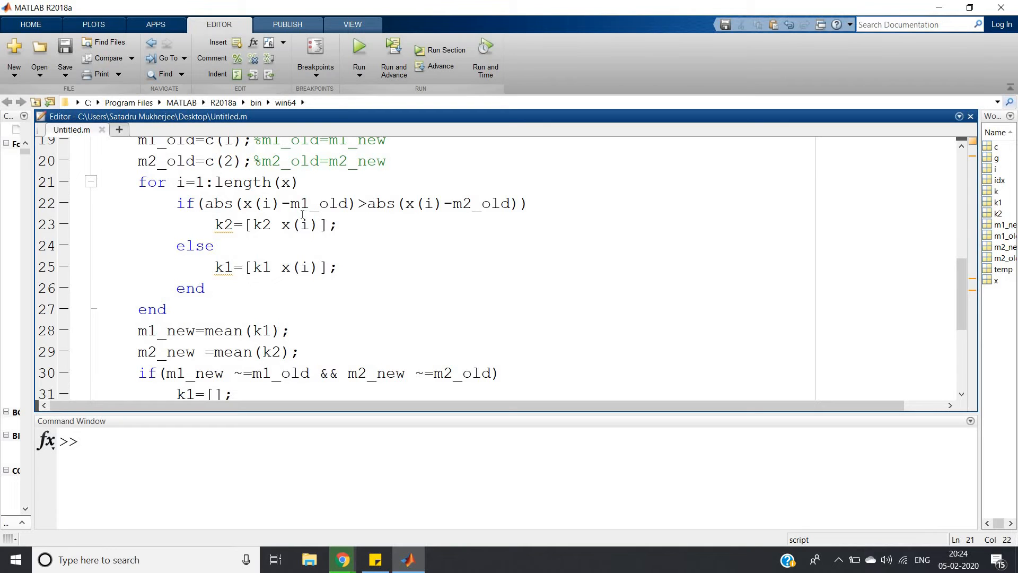
pyautogui.click(299, 183)
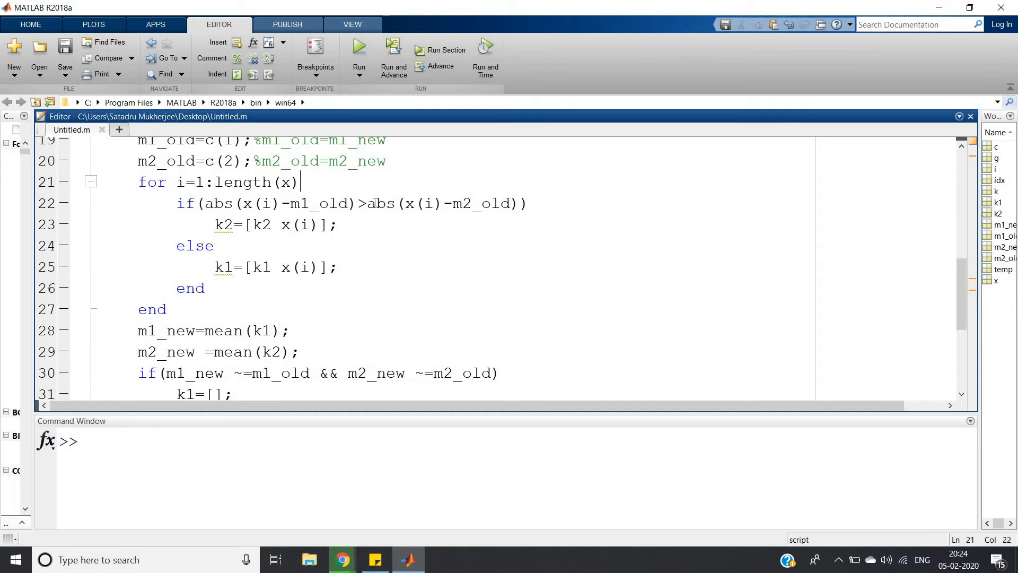
pyautogui.moveTo(424, 206)
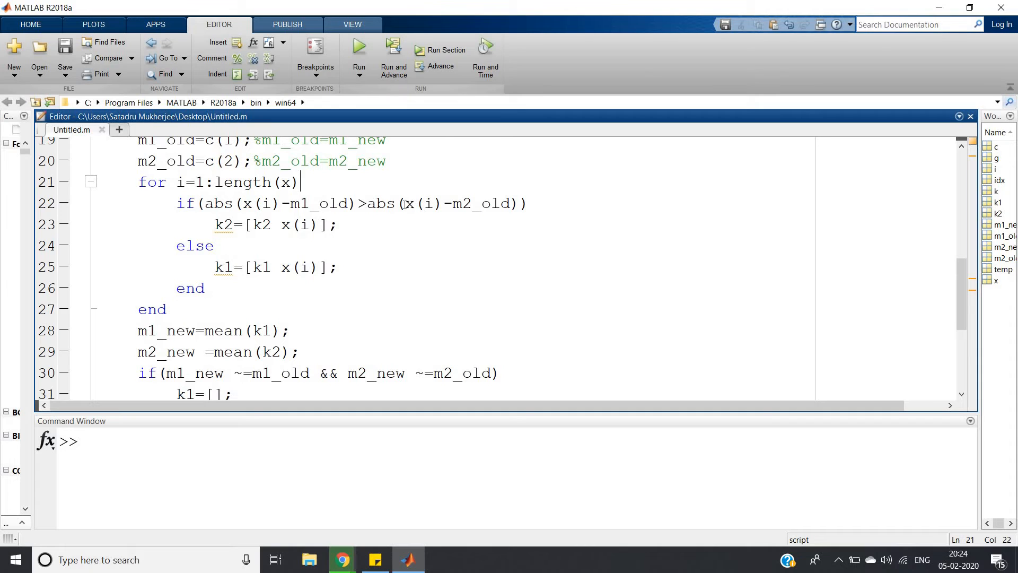
pyautogui.doubleClick(423, 204)
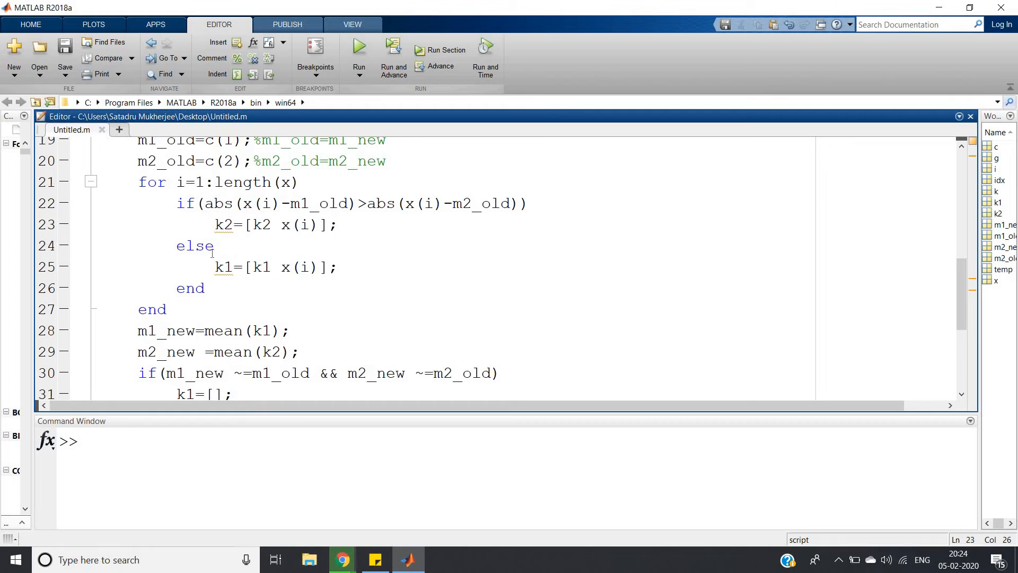
pyautogui.tripleClick(270, 267)
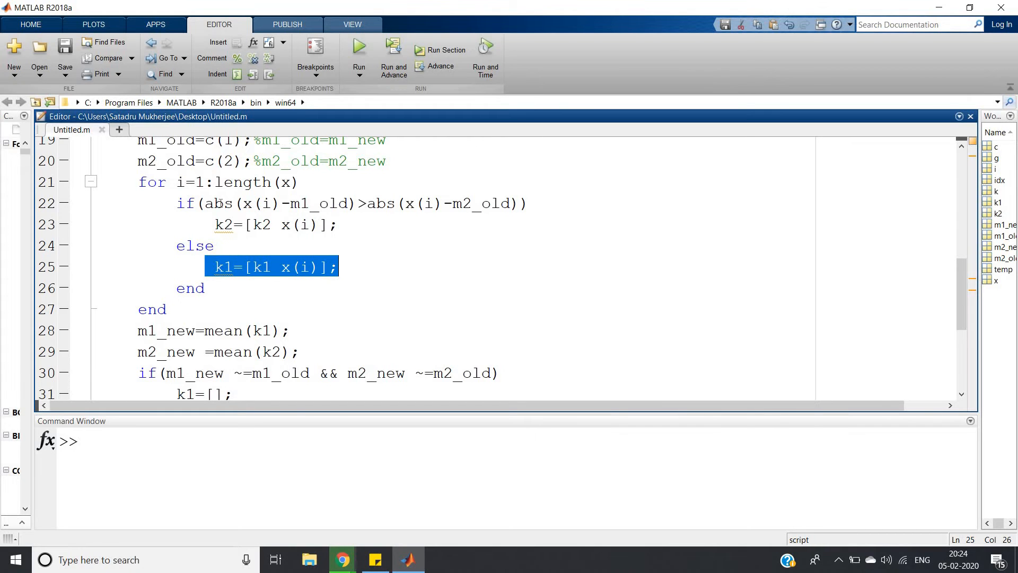
pyautogui.moveTo(271, 239)
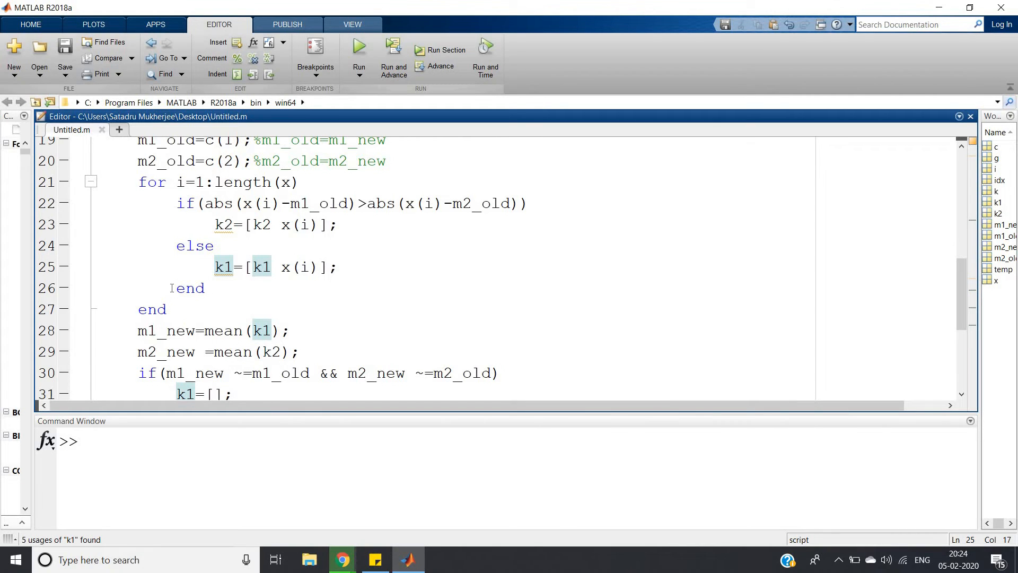
pyautogui.doubleClick(152, 309)
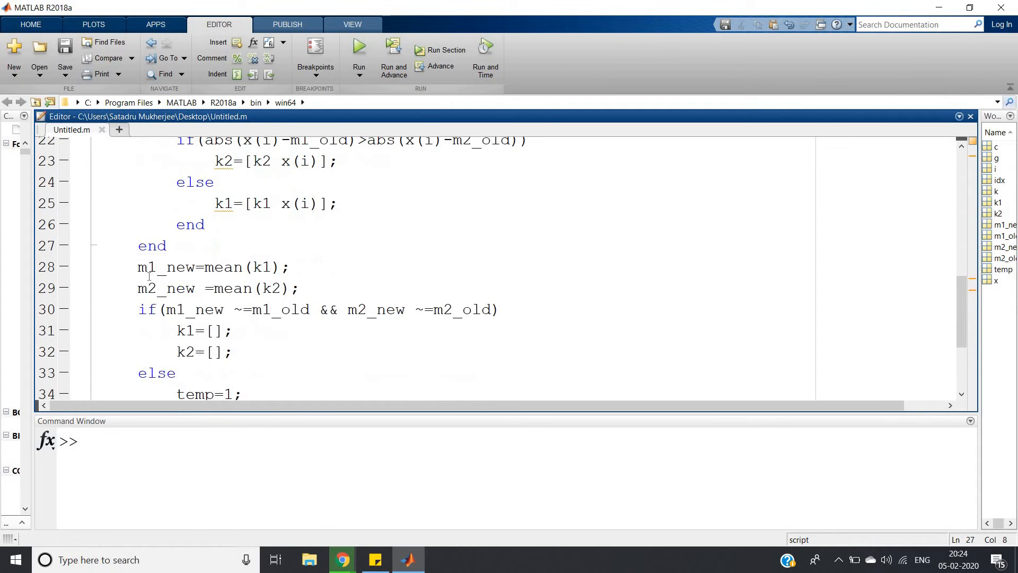
pyautogui.doubleClick(166, 267)
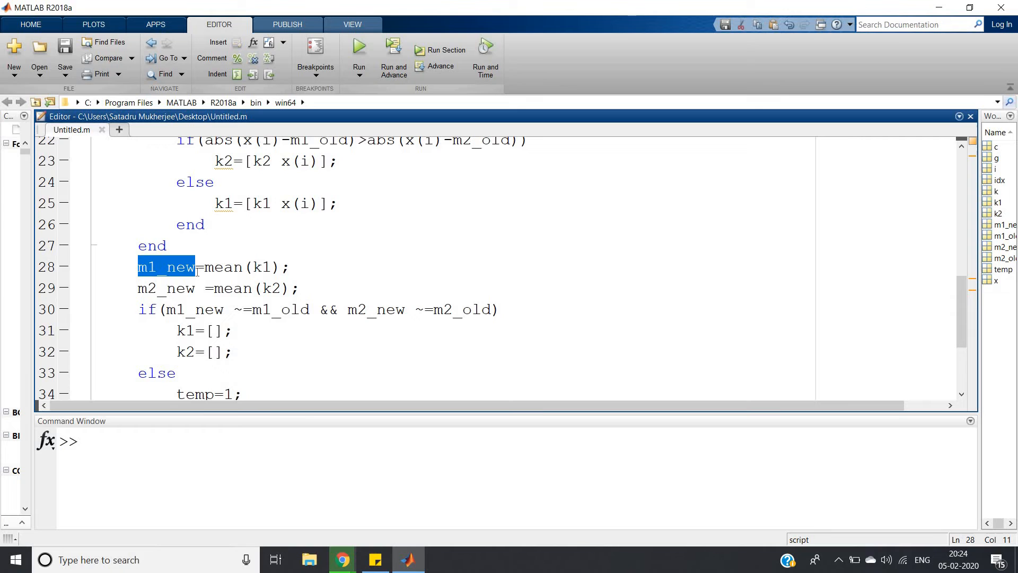
pyautogui.click(262, 268)
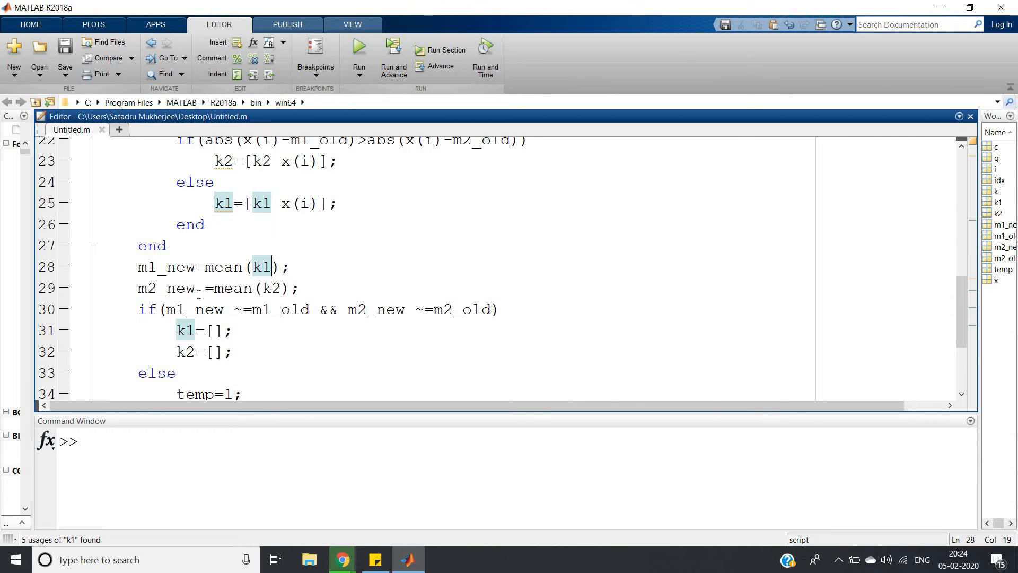
pyautogui.doubleClick(270, 288)
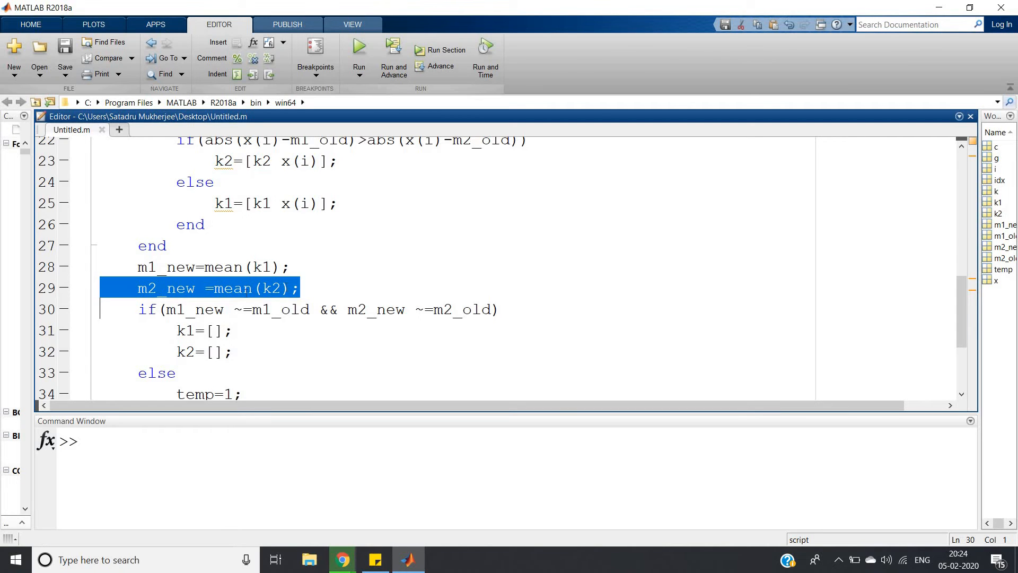
pyautogui.click(276, 289)
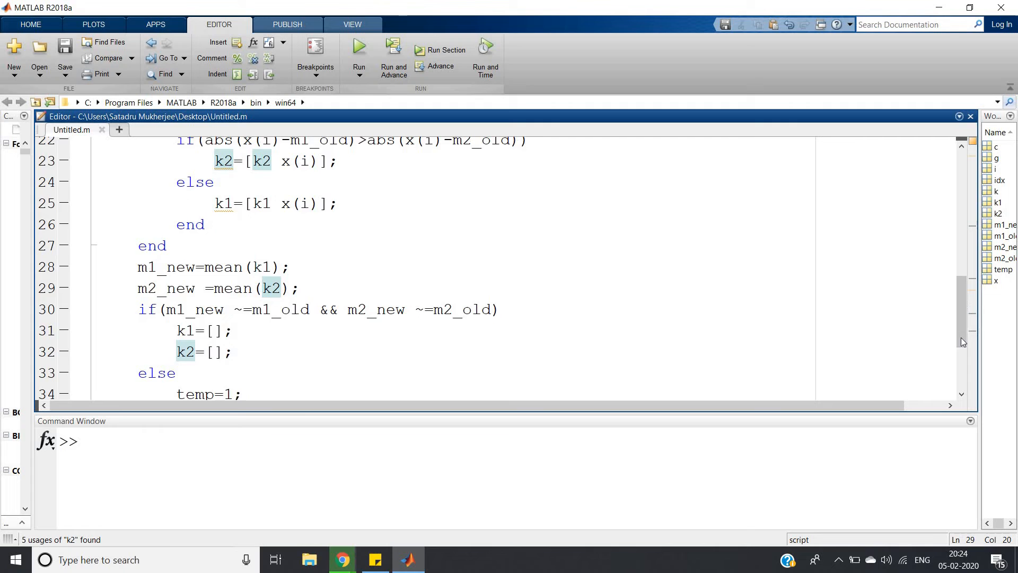
pyautogui.scroll(-3)
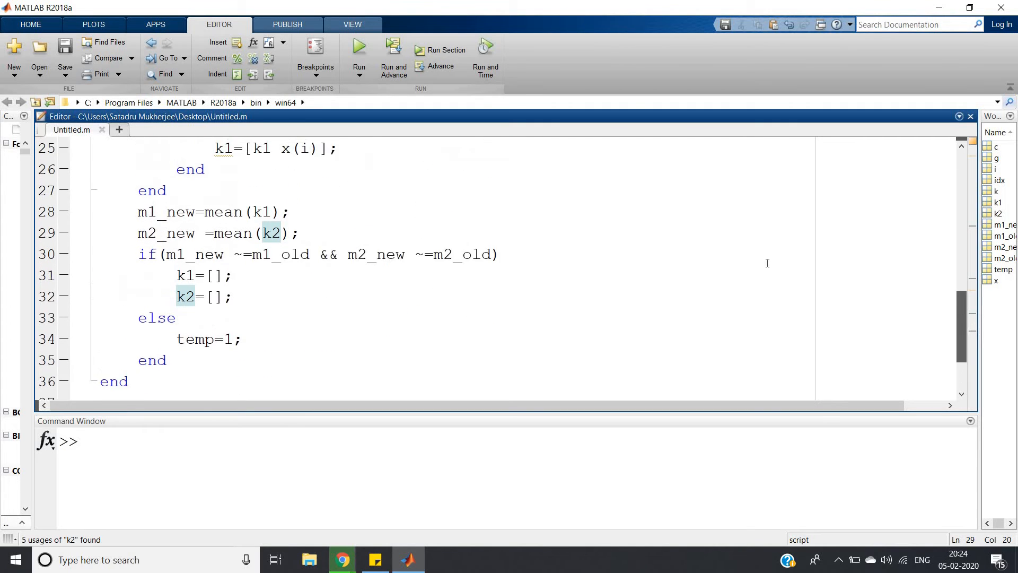
pyautogui.scroll(3)
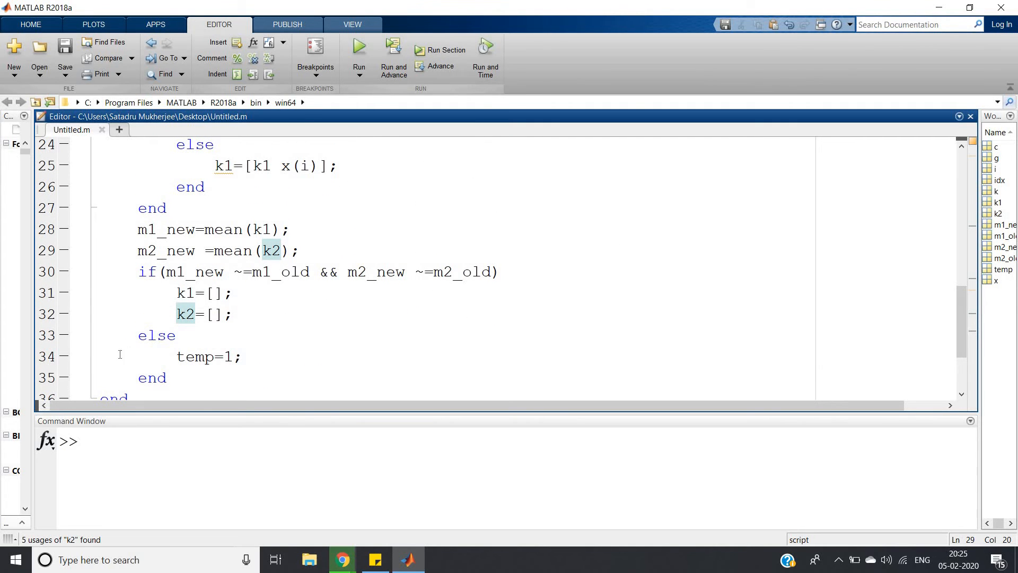
pyautogui.doubleClick(205, 356)
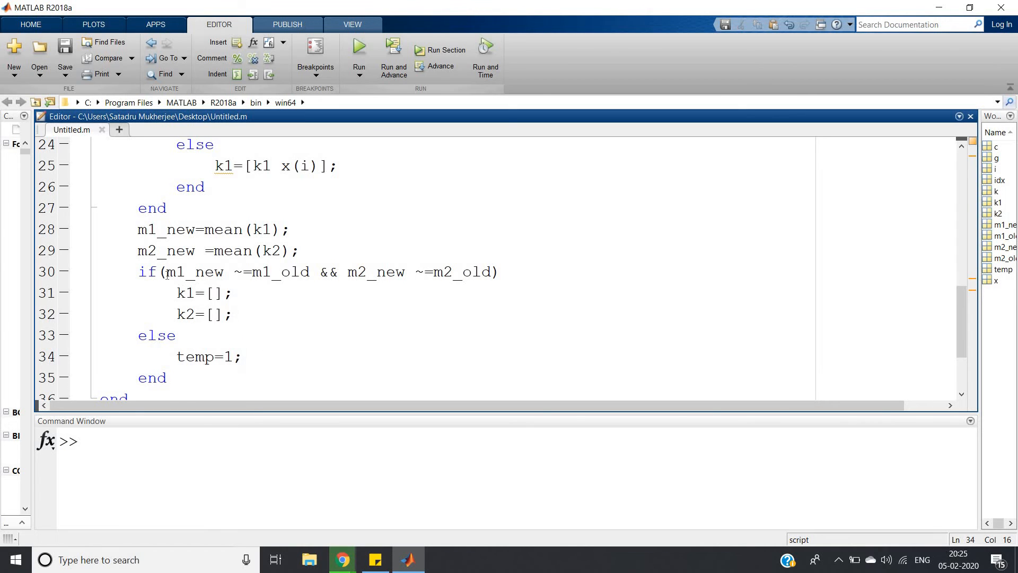
pyautogui.doubleClick(194, 272)
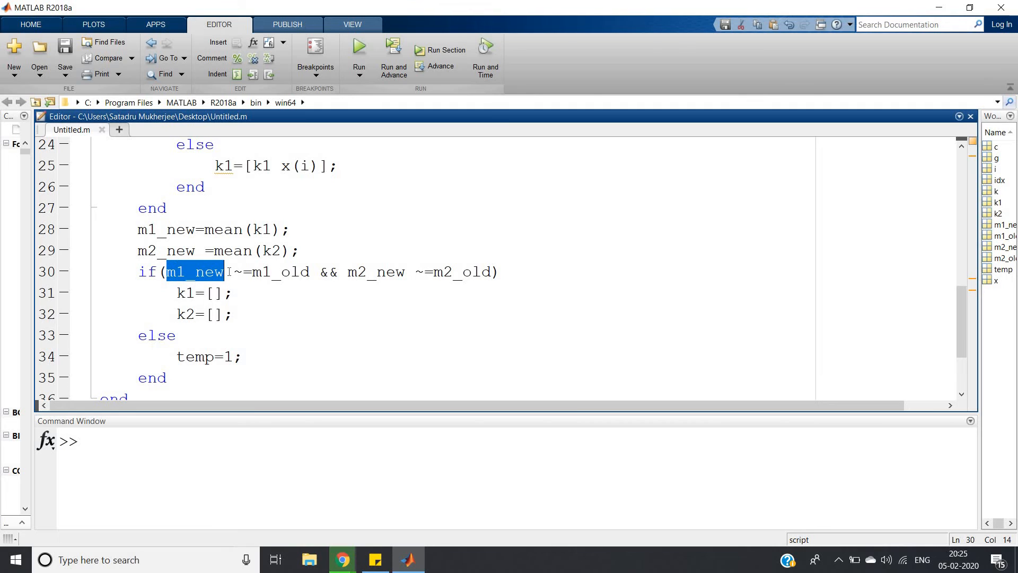
pyautogui.click(196, 271)
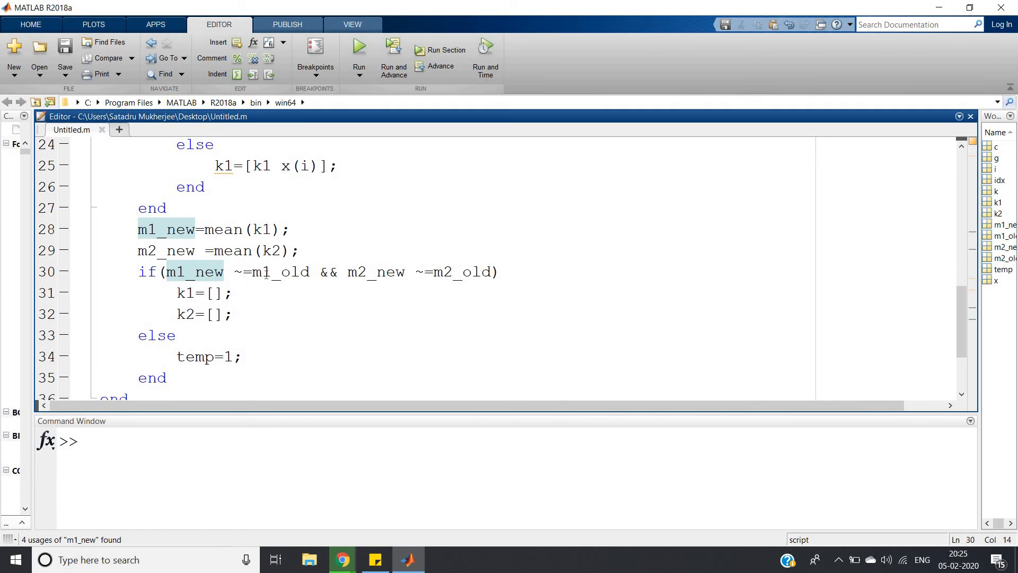
pyautogui.doubleClick(280, 272)
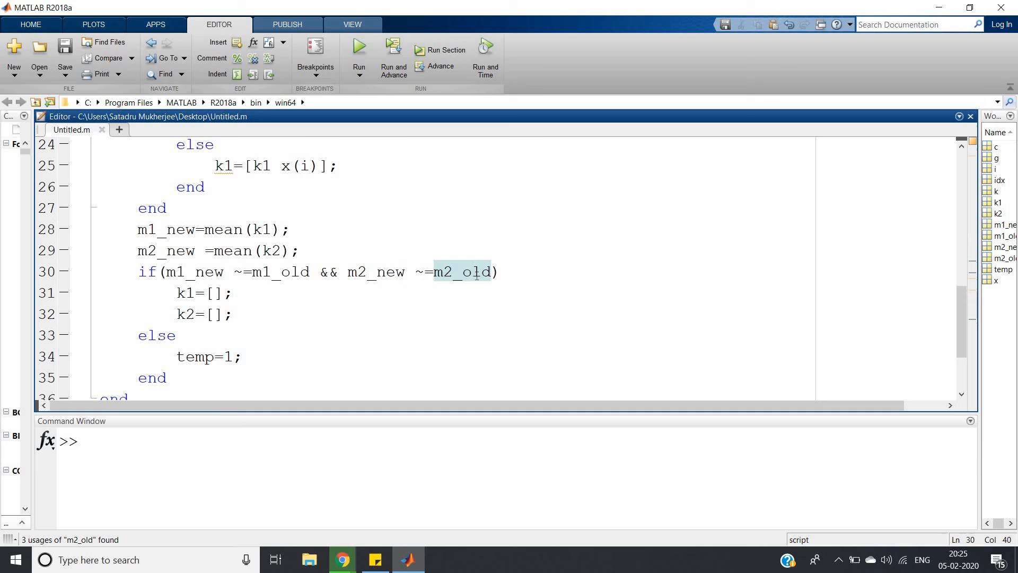
pyautogui.moveTo(195, 293)
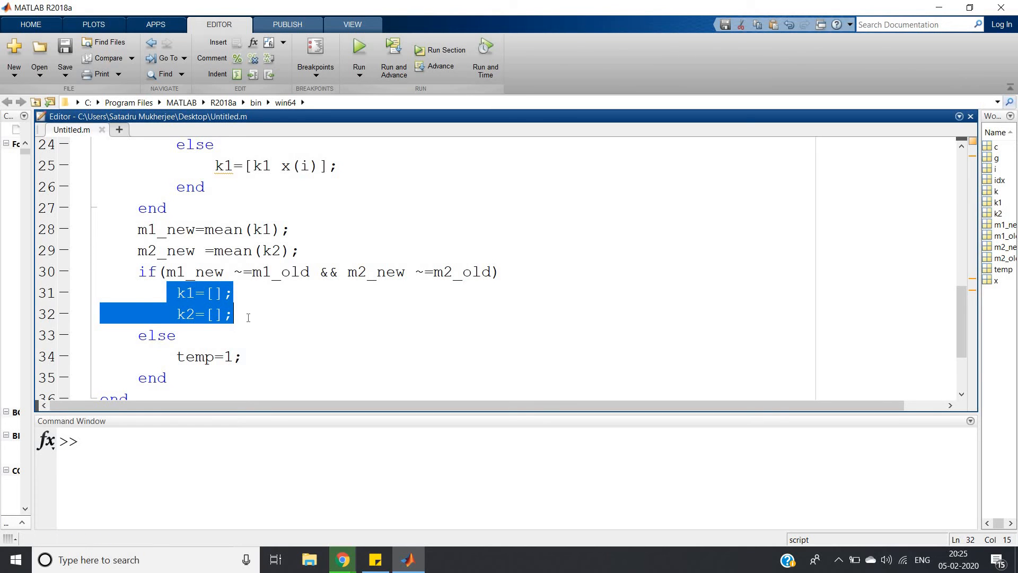
pyautogui.click(233, 314)
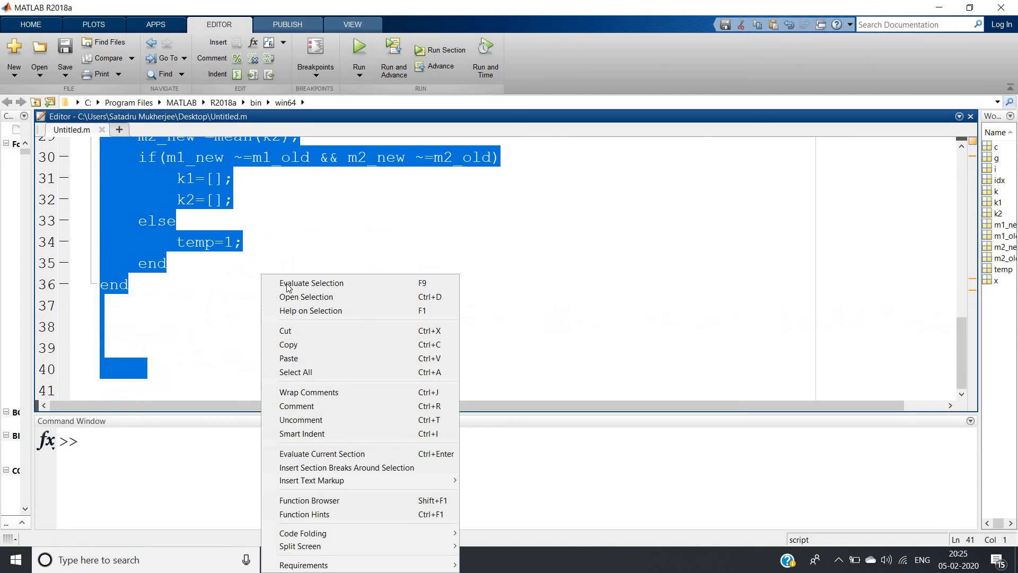
# Step: Evaluate the whole script so it prompts 'Enter the sequence:', then go to the tutorial
pyautogui.click(311, 282)
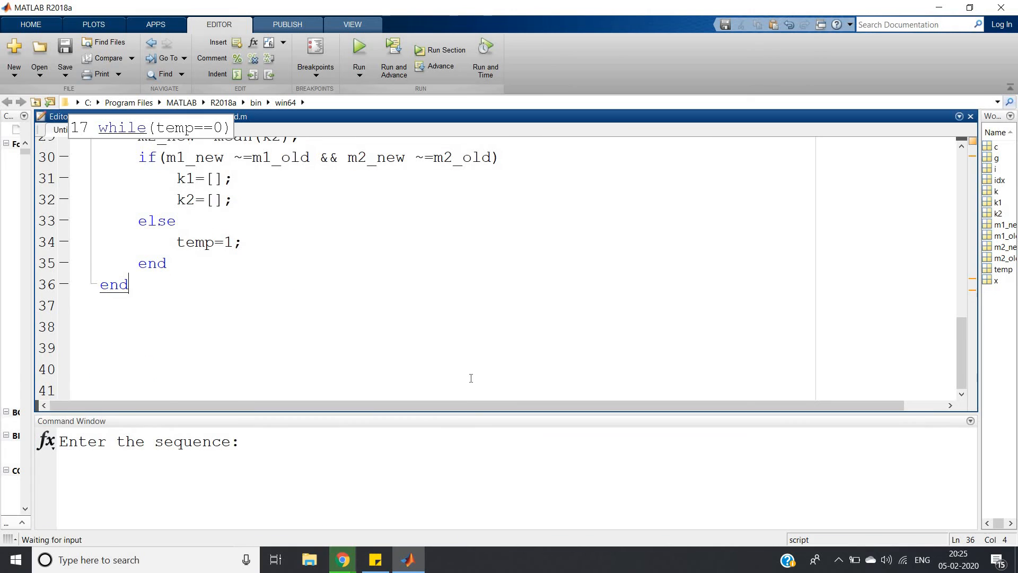
pyautogui.moveTo(544, 189)
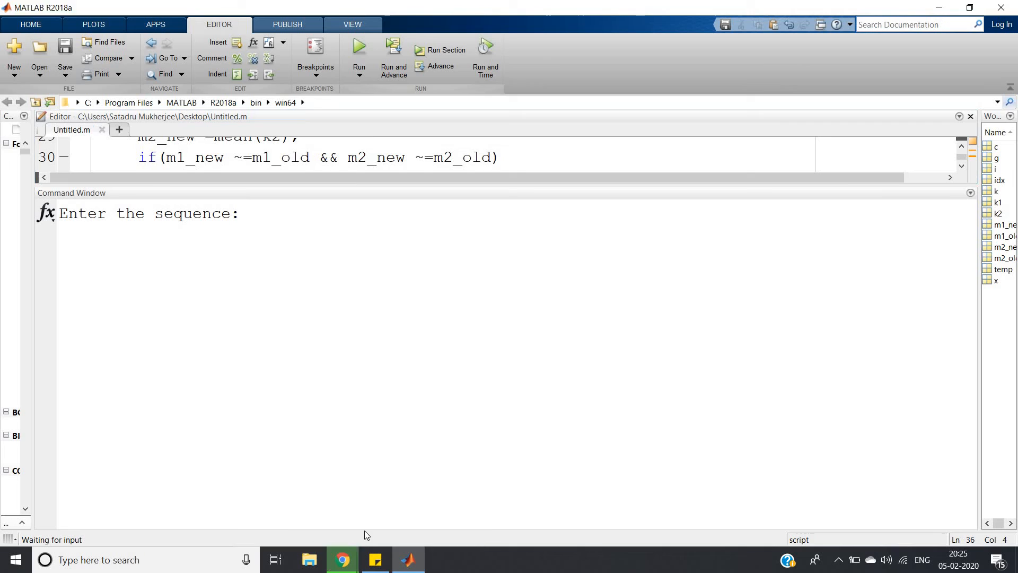
pyautogui.click(342, 559)
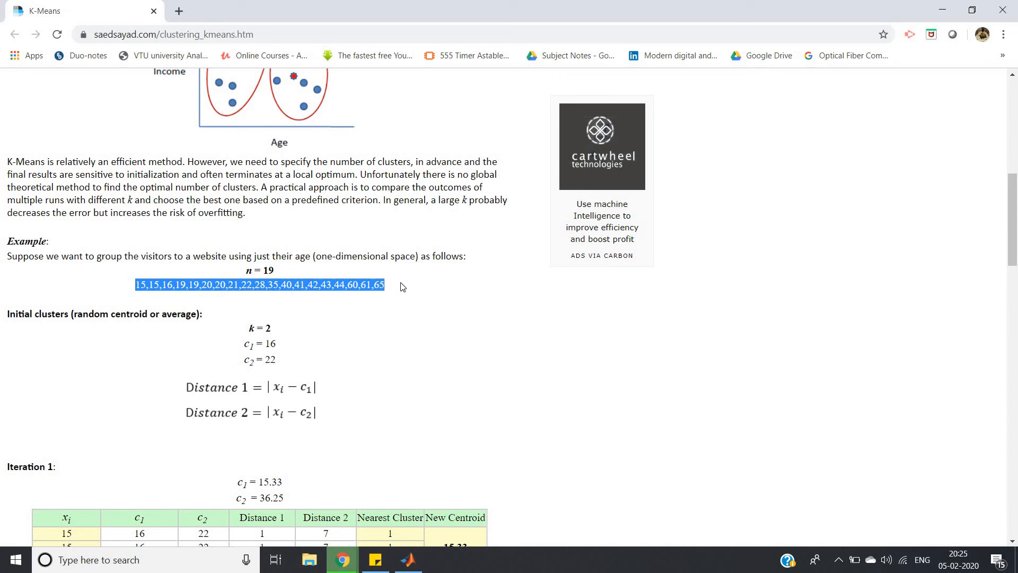
# Step: Enter the 19 ages [15,15,16,...,61,65] at the MATLAB prompt and query k1
pyautogui.click(403, 285)
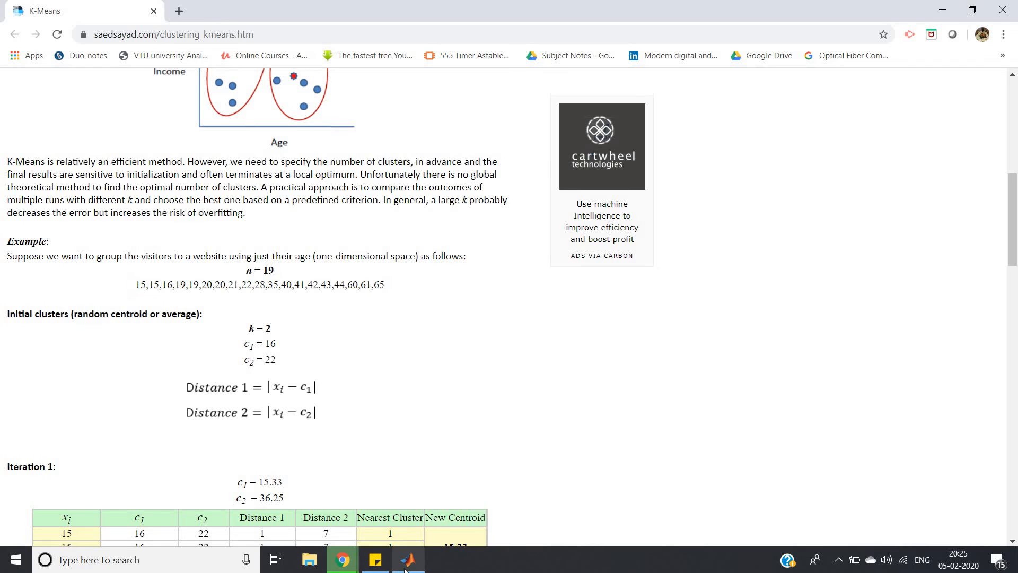
pyautogui.click(408, 559)
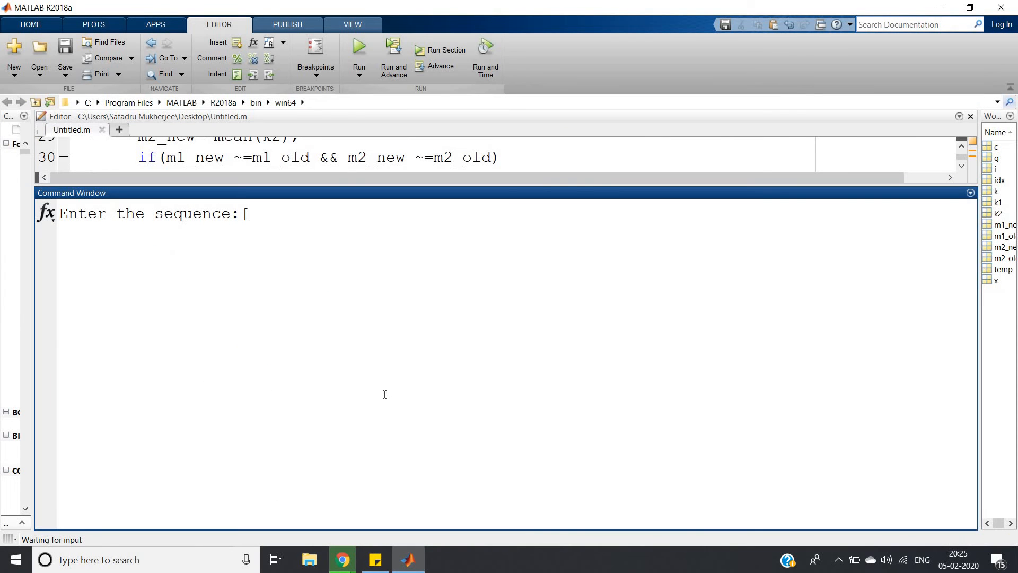
pyautogui.write('15,15,16,19,19,20,20,21,22,28,35,40,41,42,43,44,60,61,65]')
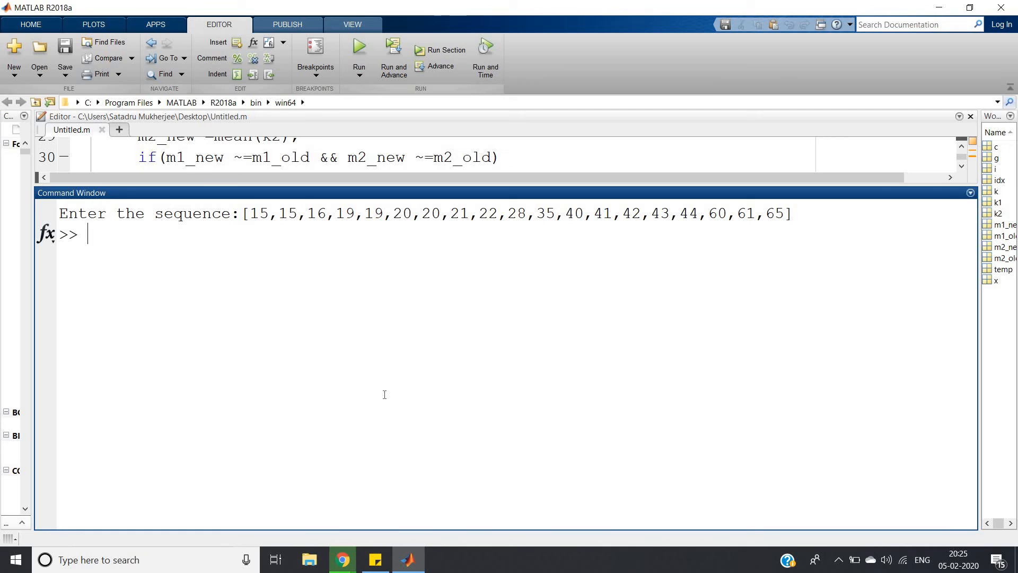
pyautogui.moveTo(223, 420)
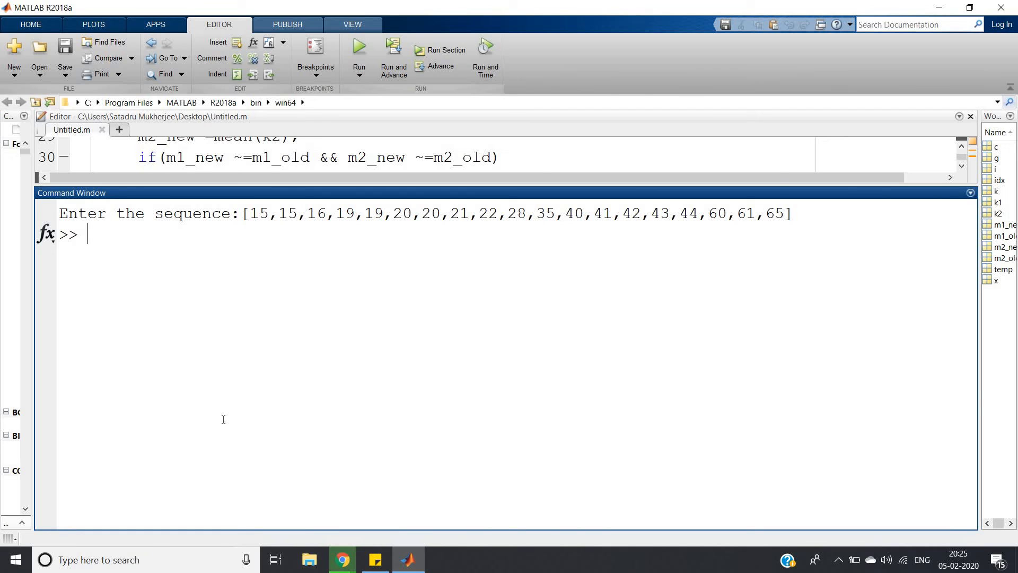
pyautogui.write('k1')
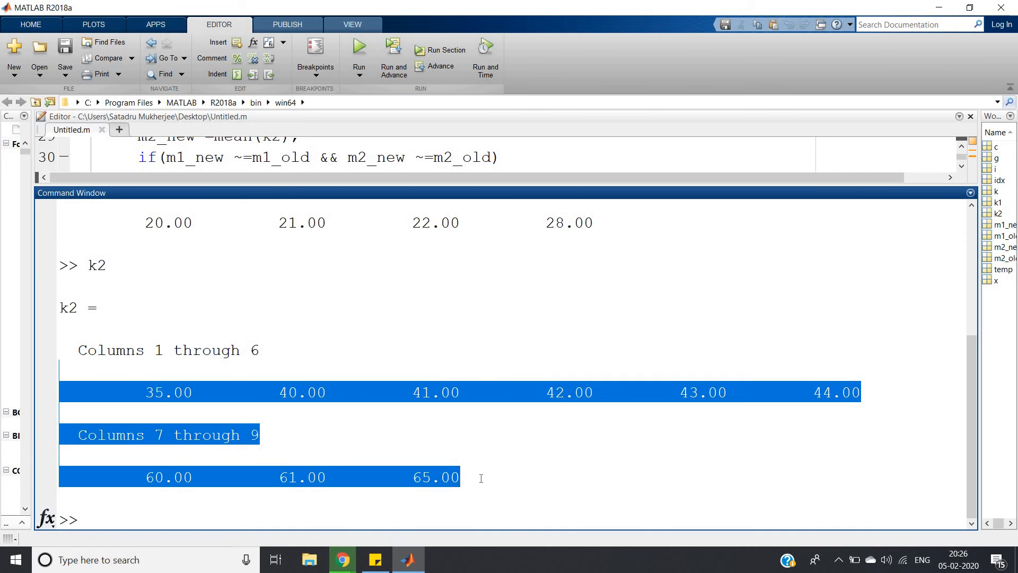
# Step: Scroll the Command Window up to view cluster k1 (ages 15–28) above k2
pyautogui.scroll(3)
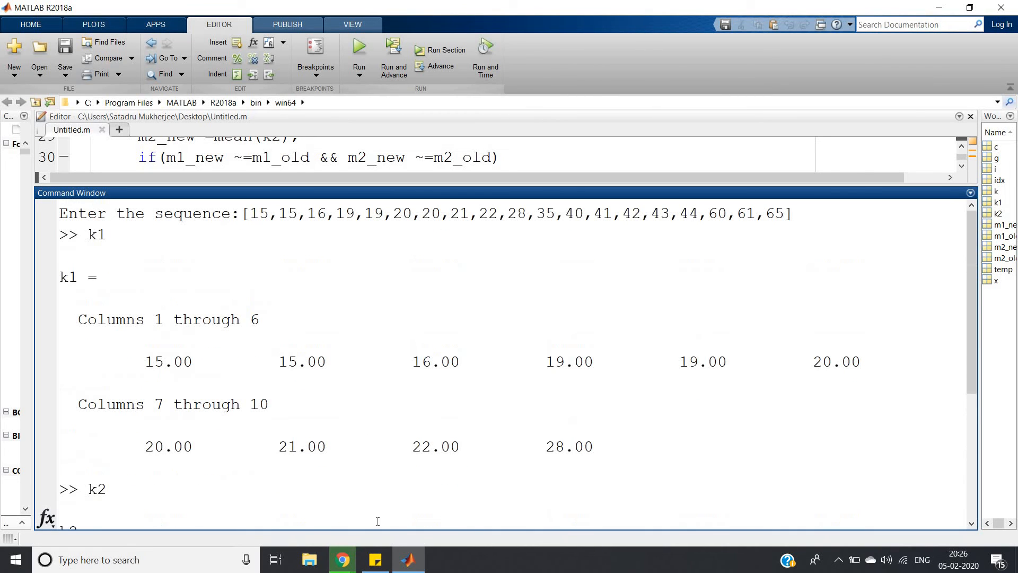
pyautogui.moveTo(342, 559)
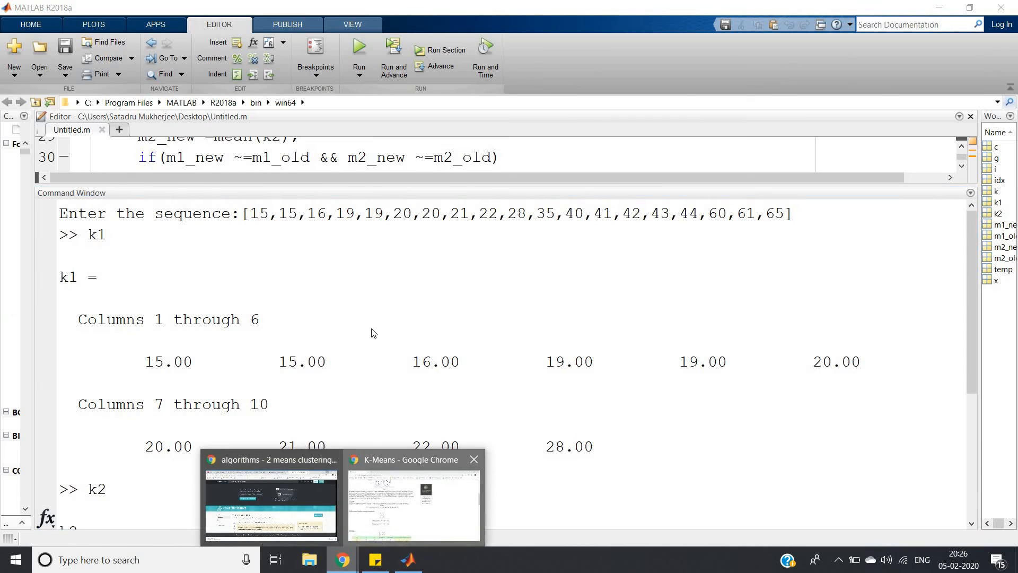
pyautogui.click(412, 500)
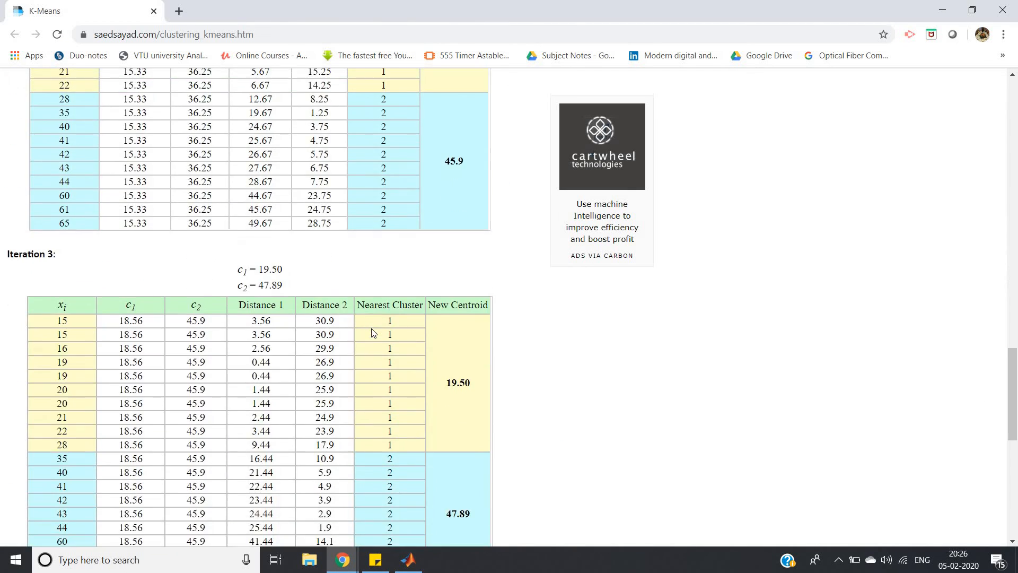
pyautogui.scroll(-3)
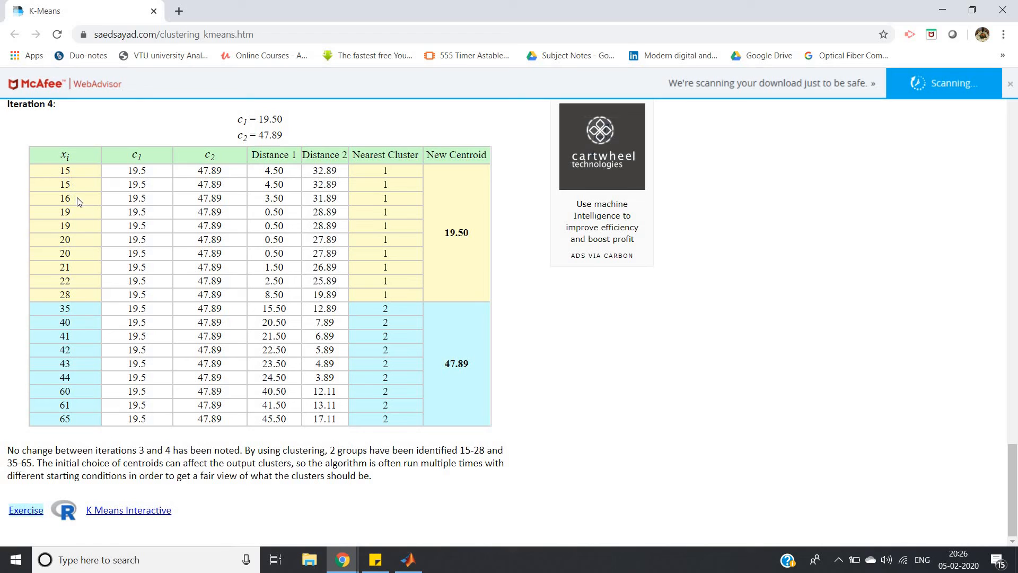
pyautogui.moveTo(76, 272)
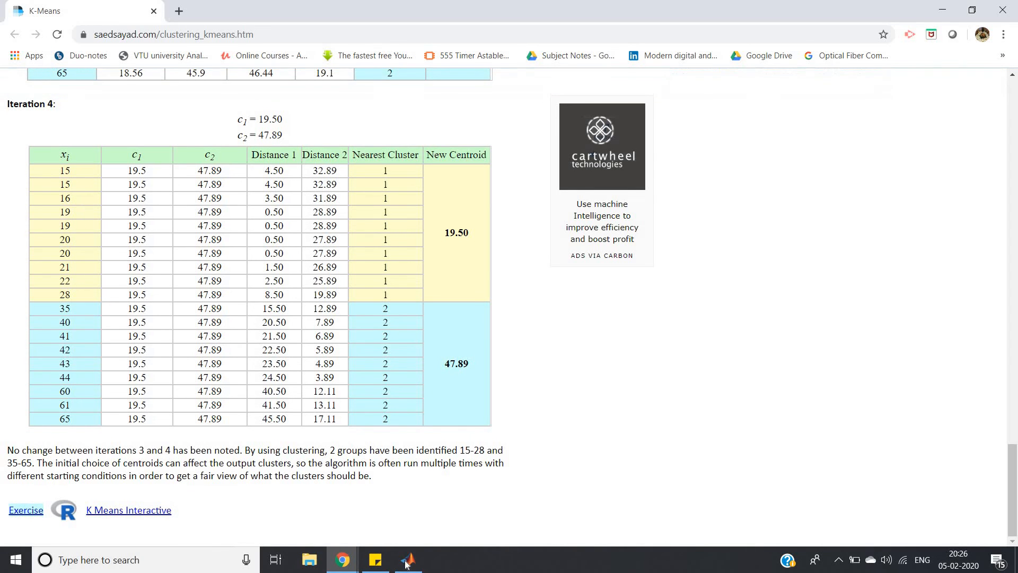
pyautogui.click(407, 559)
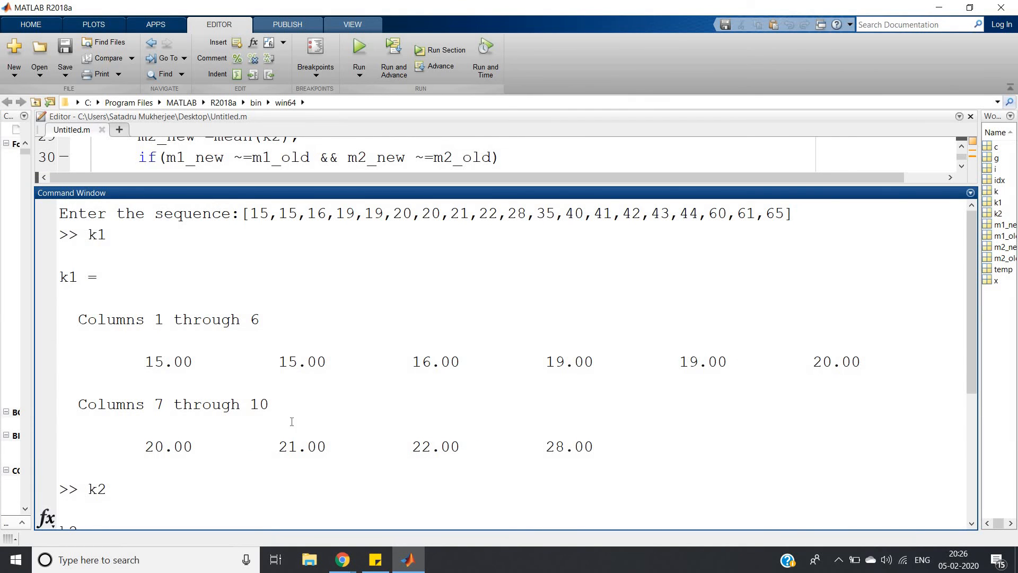
pyautogui.moveTo(586, 455)
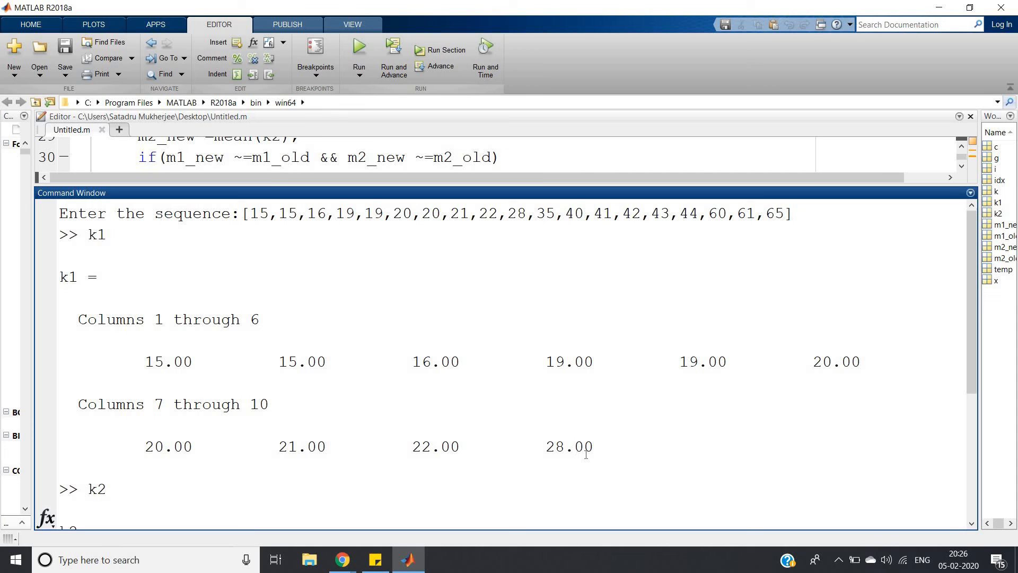
pyautogui.scroll(-3)
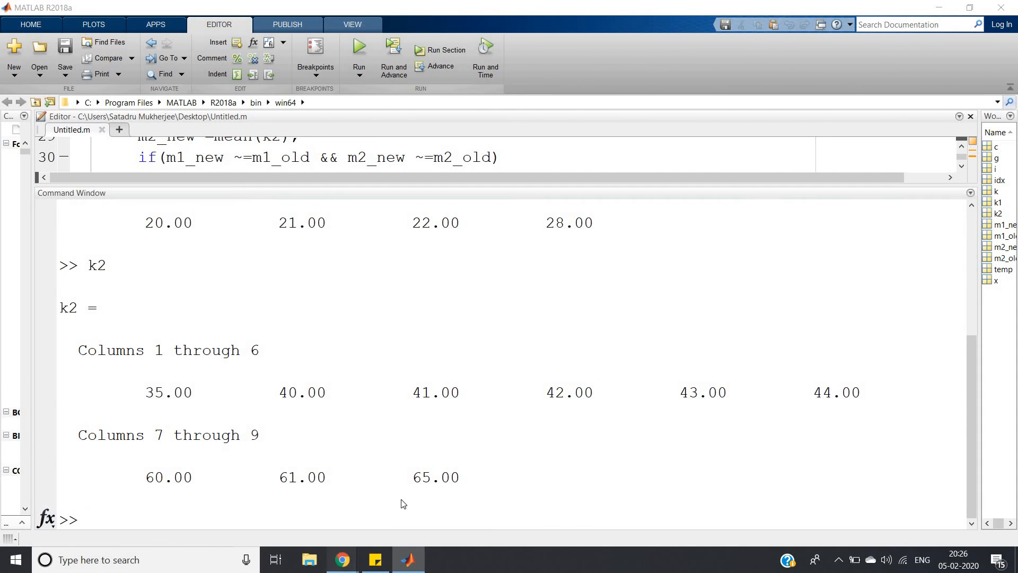
pyautogui.click(341, 559)
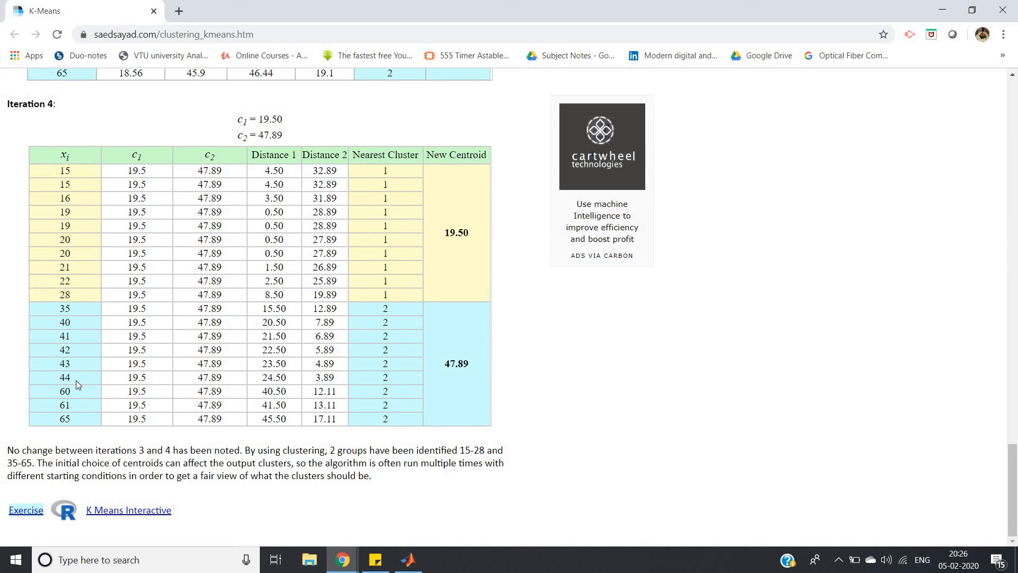
pyautogui.moveTo(389, 538)
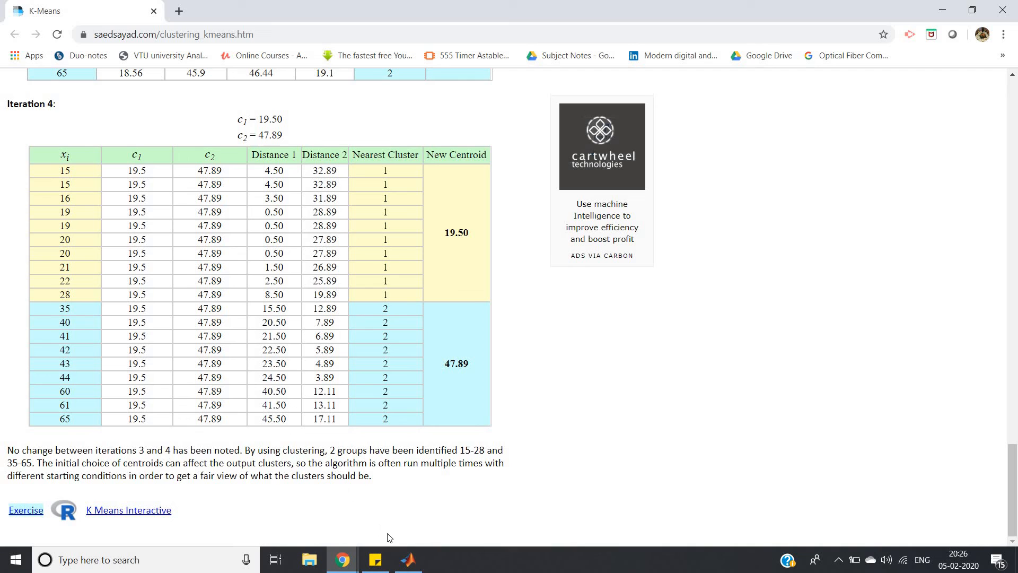
pyautogui.click(407, 559)
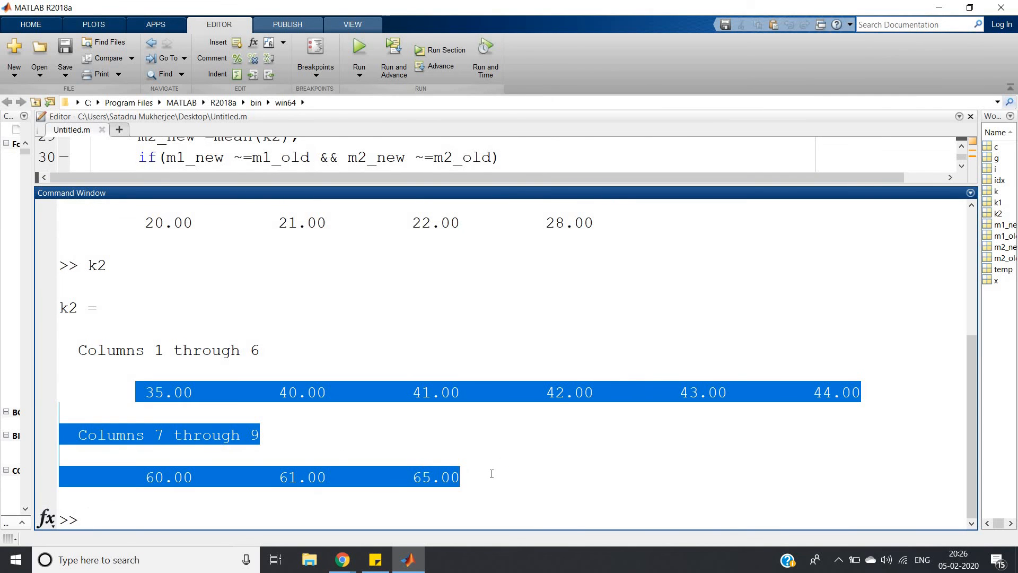
# Step: Clear the highlight on the k2 output, leaving the Command Window at an empty prompt
pyautogui.click(818, 360)
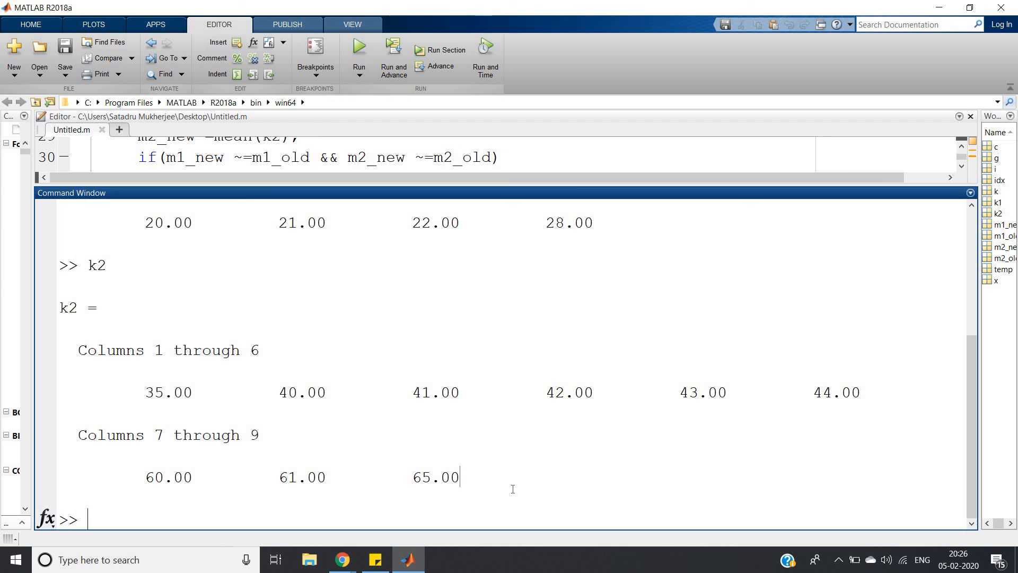
pyautogui.moveTo(542, 203)
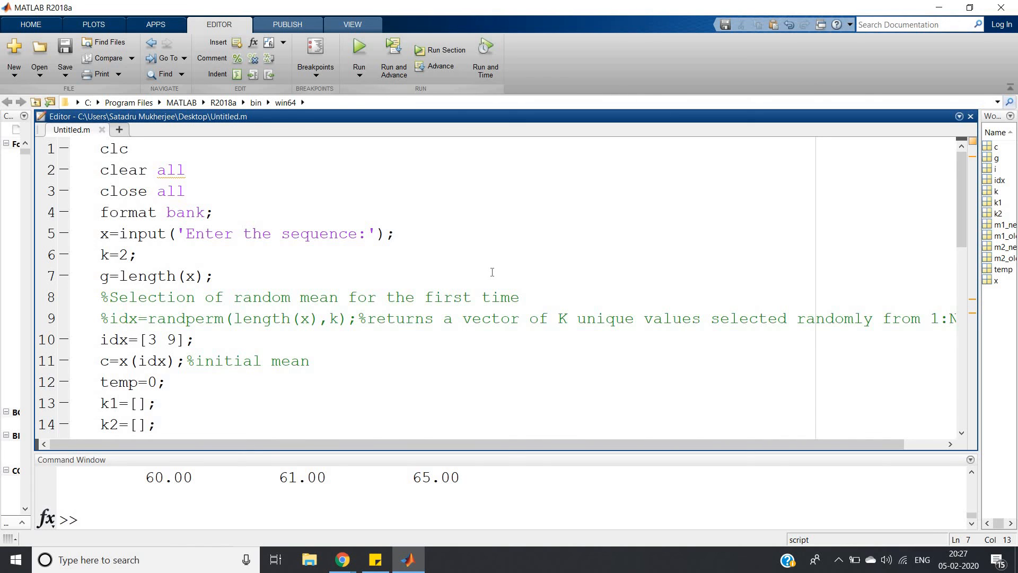
pyautogui.click(214, 276)
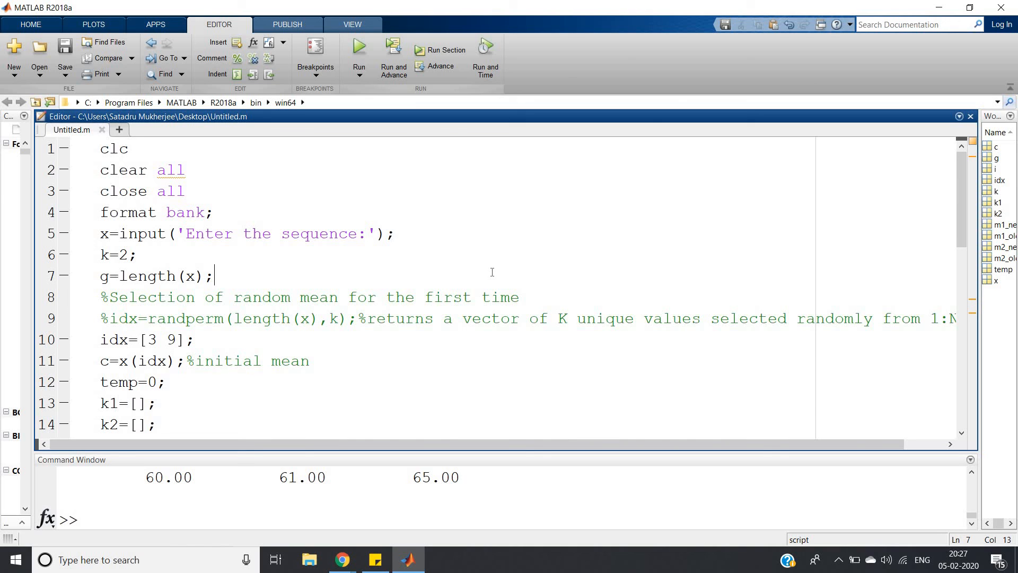
pyautogui.moveTo(345, 269)
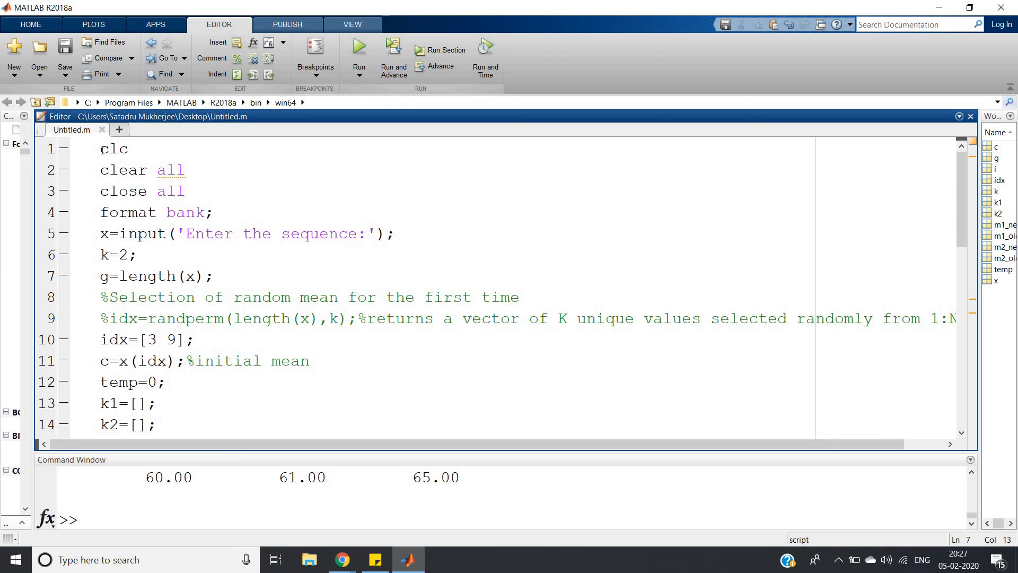
pyautogui.press('ctrl+a')
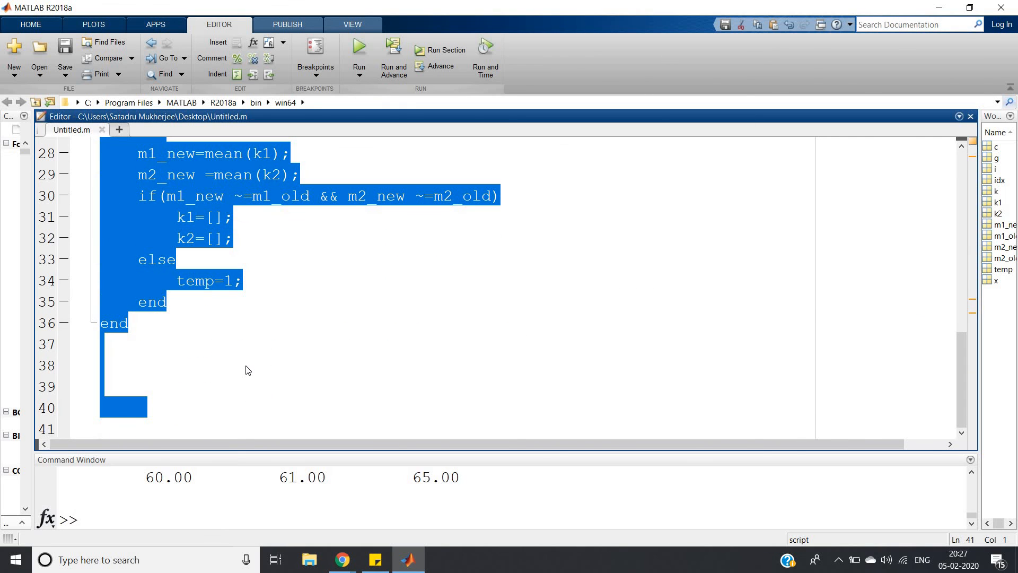
pyautogui.scroll(3)
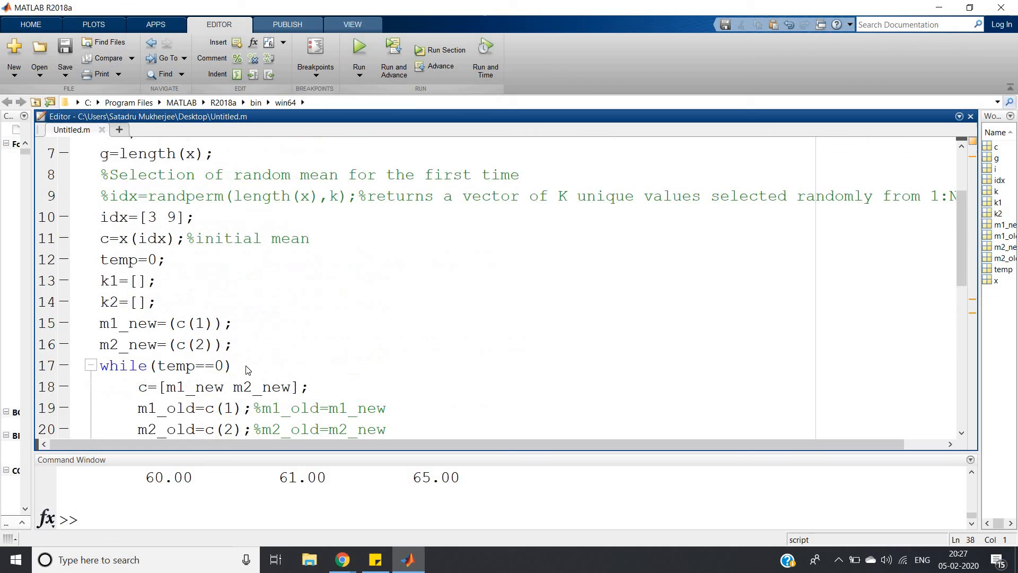
pyautogui.scroll(-3)
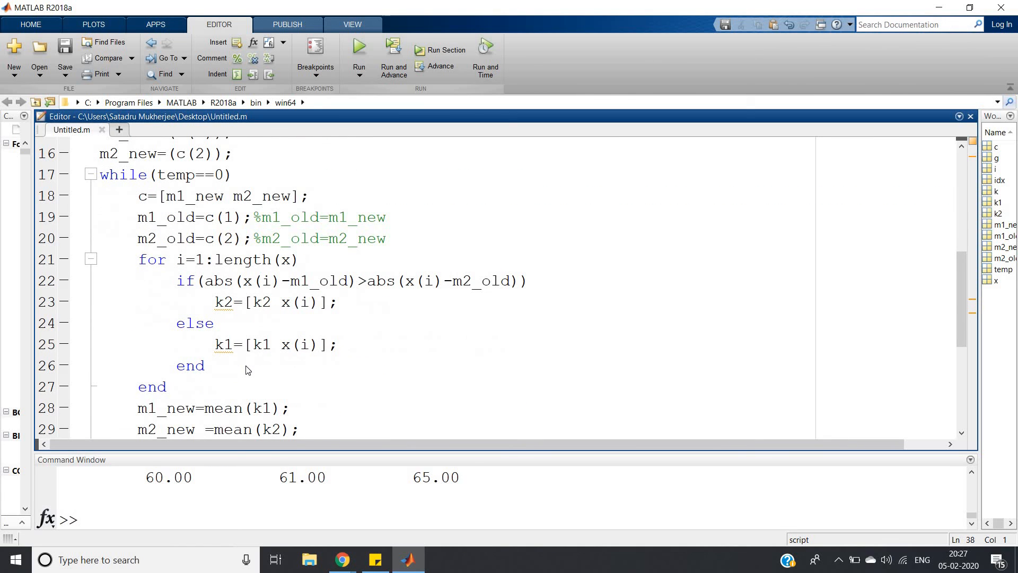